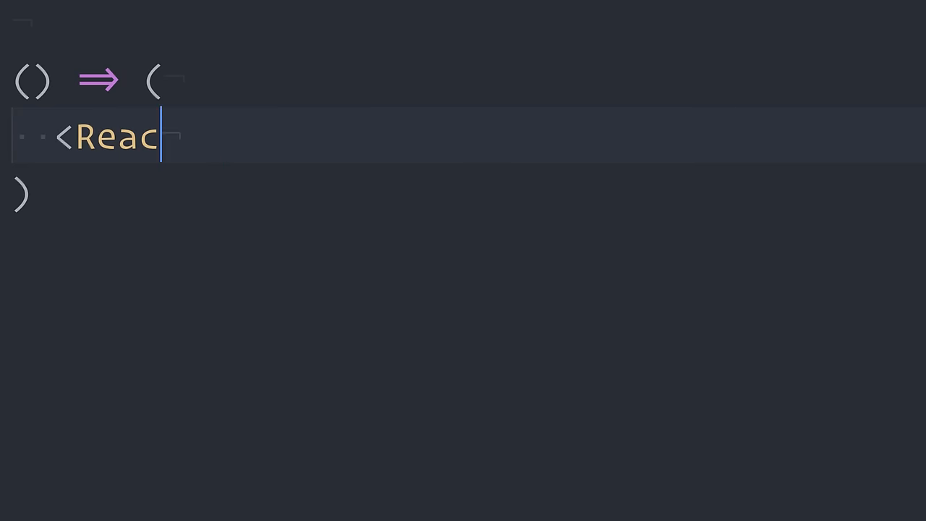
- Watch the intro type <ReactCasts episode={3}>React's Children API</ReactCasts>, then open the project tree
text(tCasts episode=)
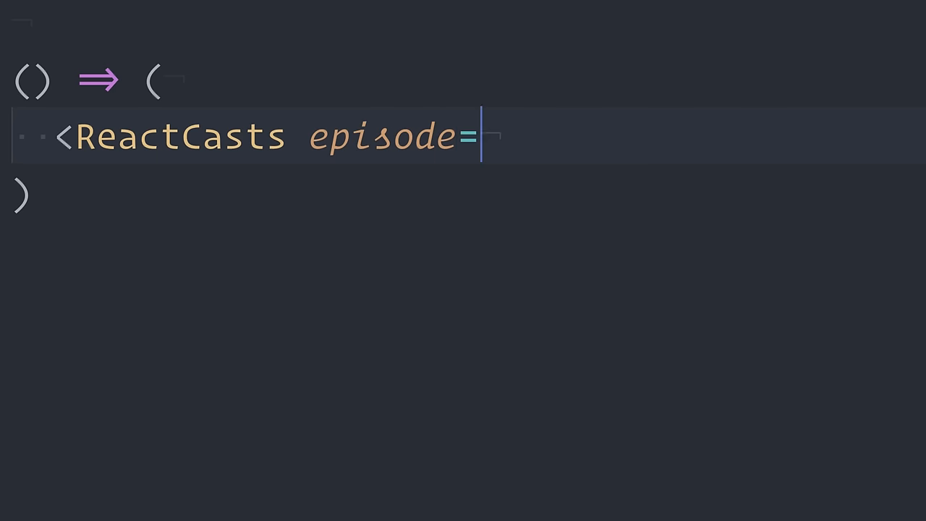
text({3}>)
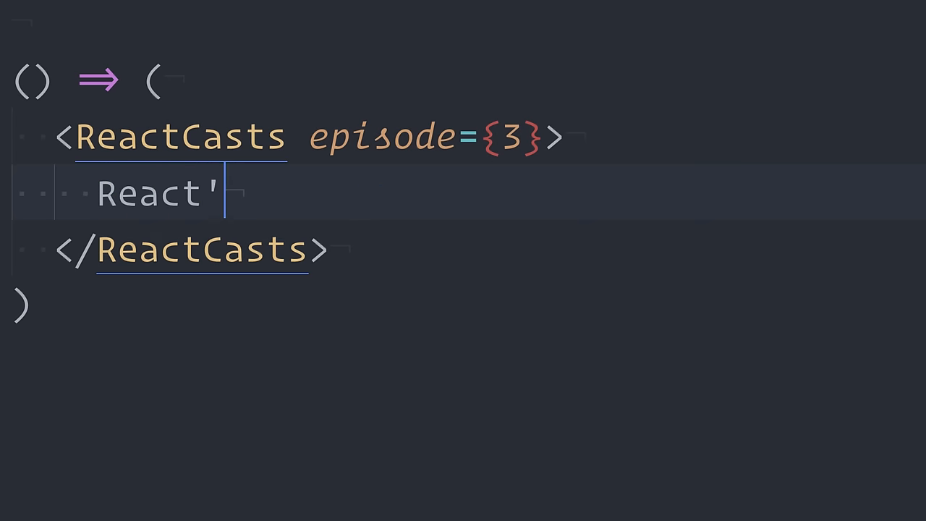
text(s Children API)
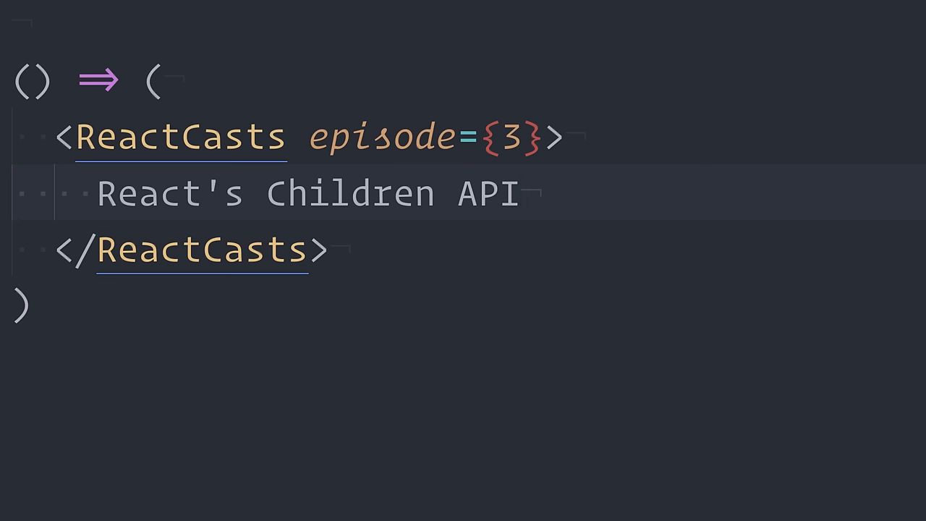
click(522, 194)
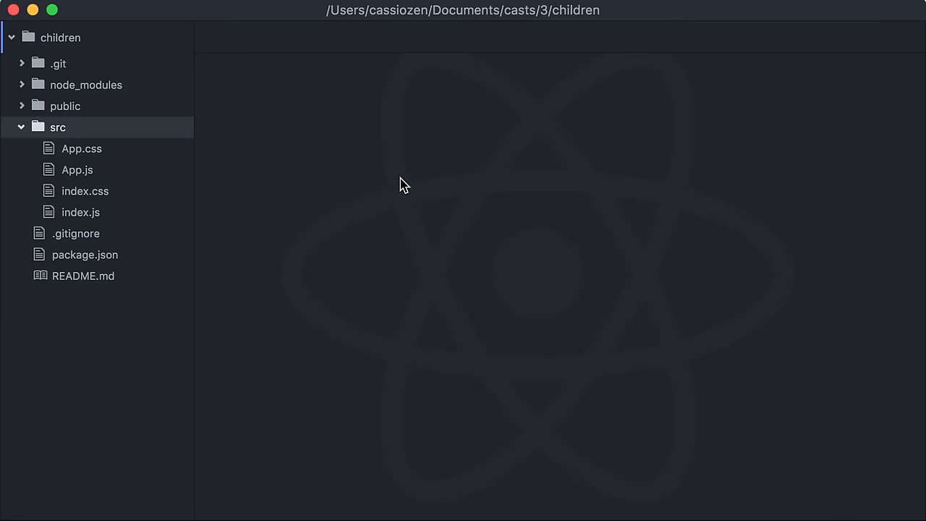
mouse_move(157, 146)
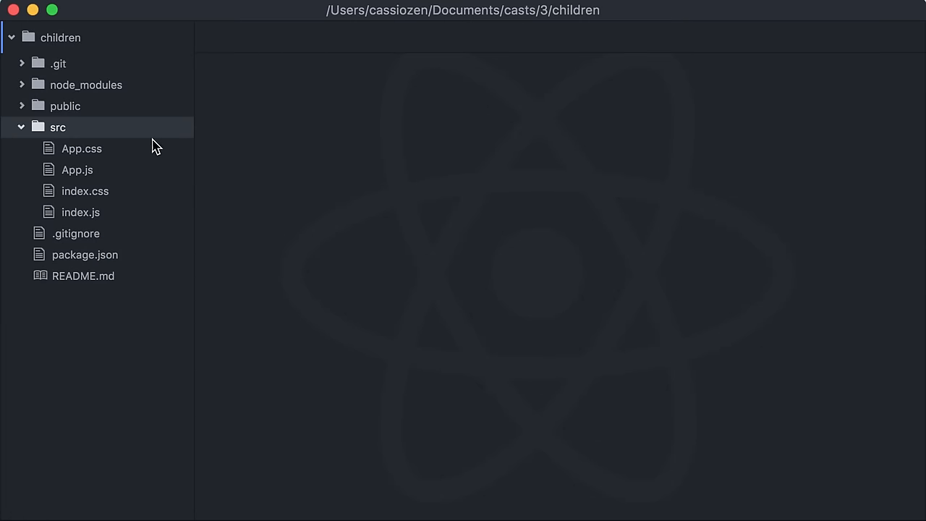
- Create a new file Parent.js in the src folder
right_click(57, 127)
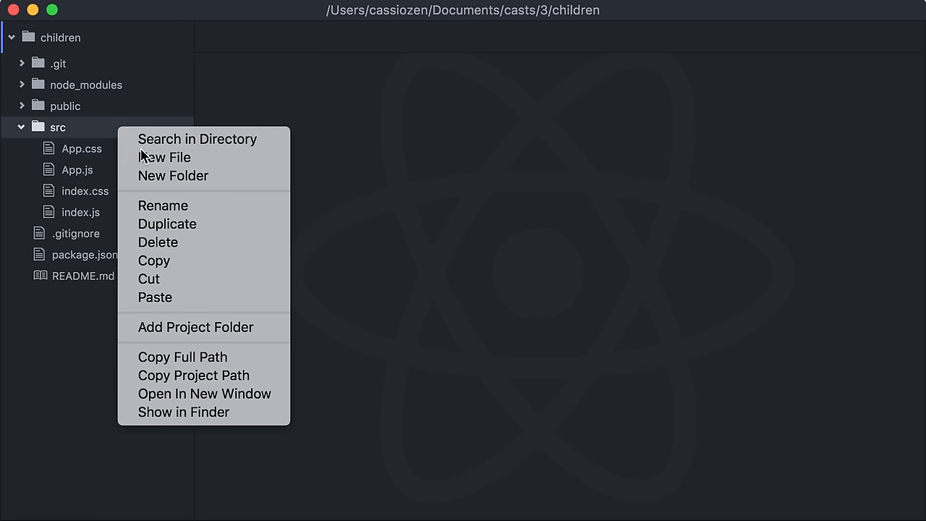
click(164, 157)
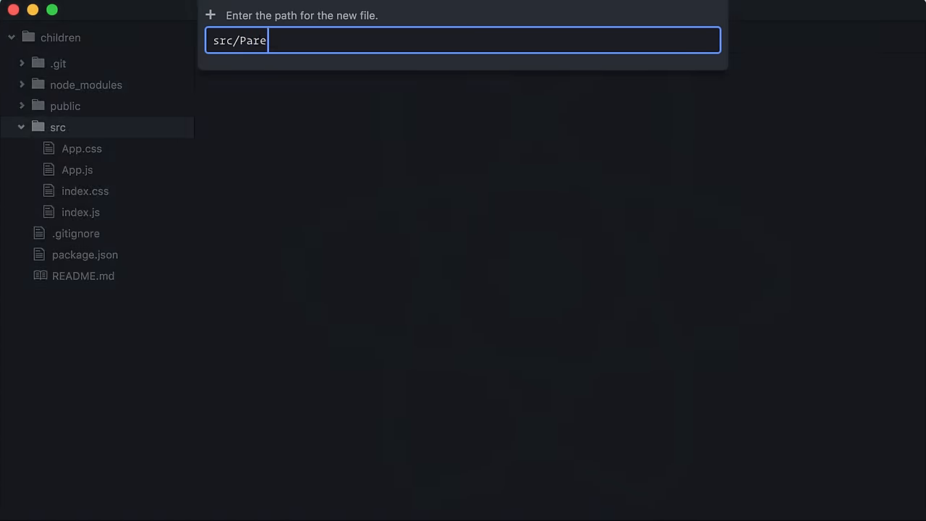
key(Enter)
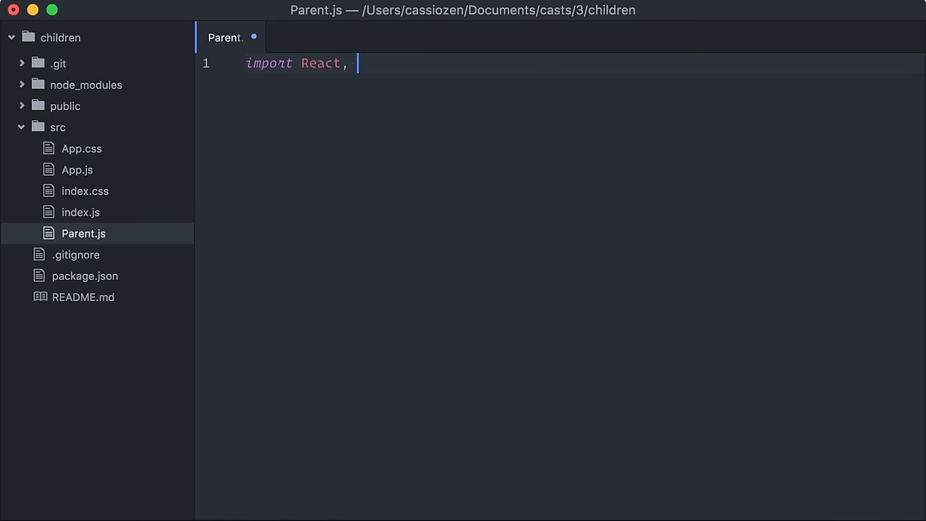
- Write a Parent class component rendering {this.props.children} in a div, then open App.js
text({ Component } from 'react';)
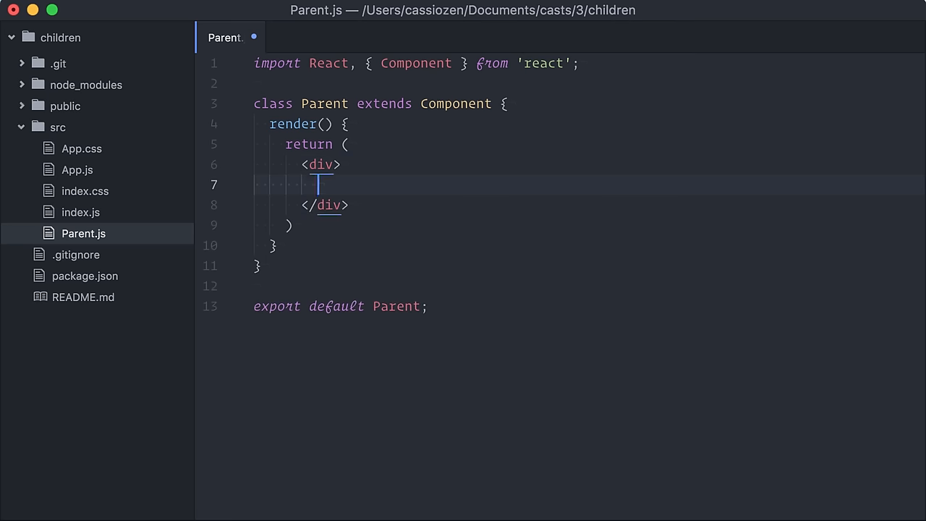
text({this.props.children})
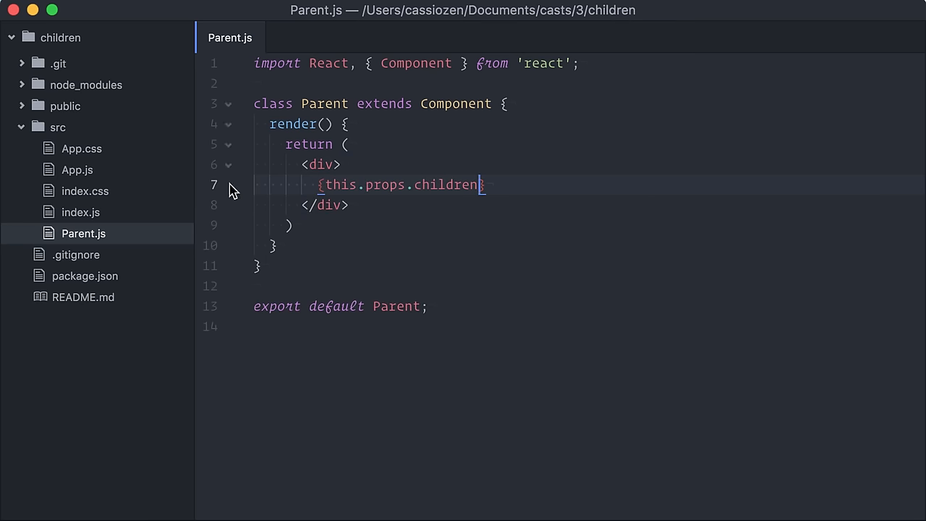
click(76, 169)
text(import Parent from './Parent';)
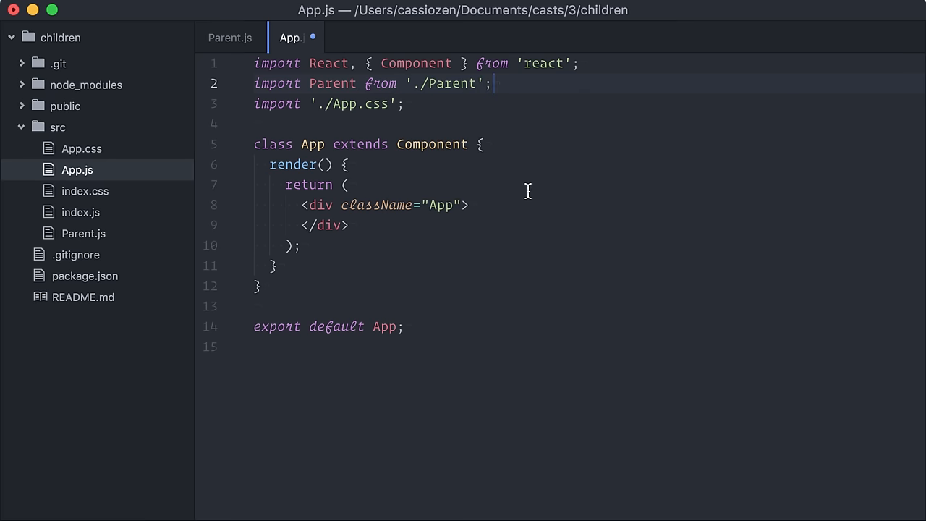
- Add a <Parent></Parent> element inside App's main div
text(<)
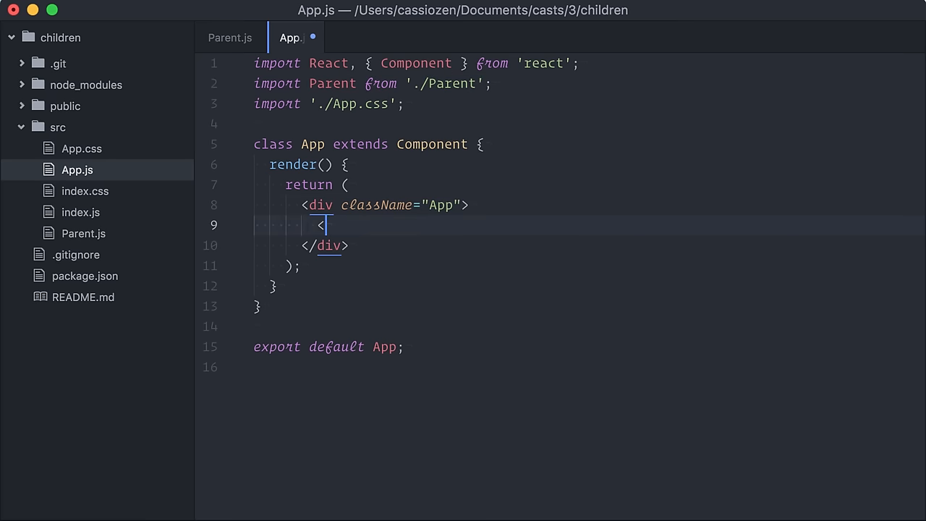
text(Parent>)
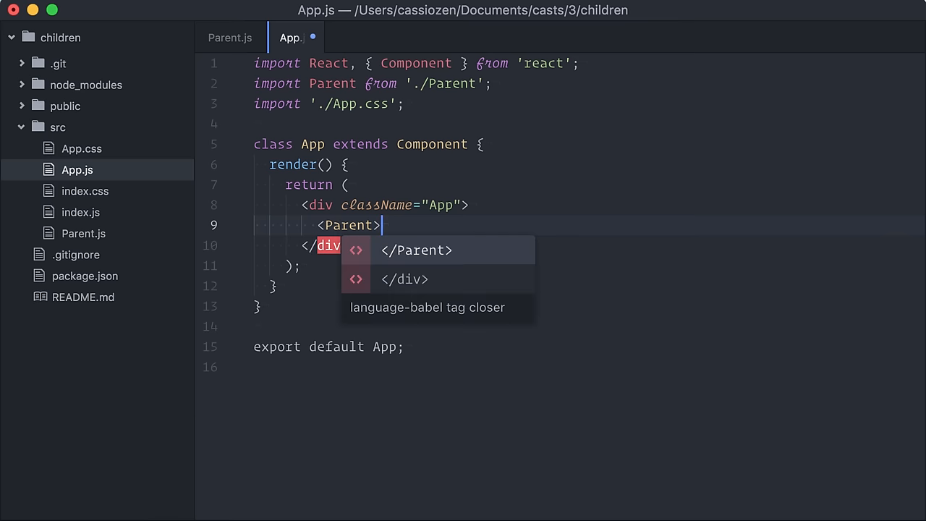
key(Enter)
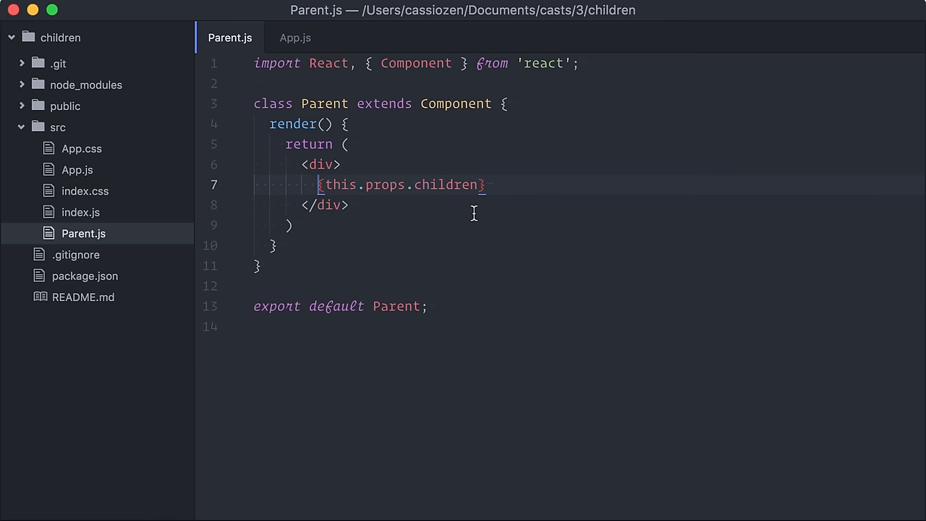
- Wrap Parent's children in React.Children.only(this.props.children) and check the browser
text(React.Children.)
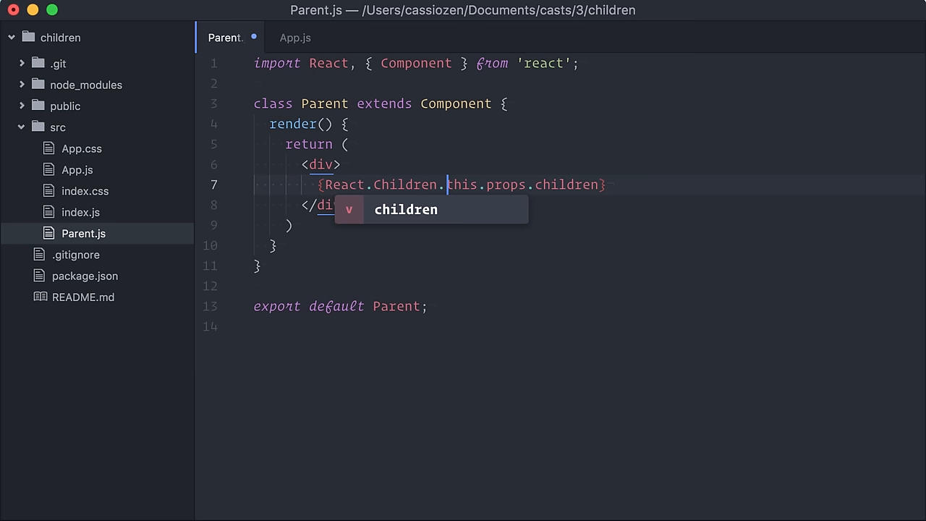
text(only()
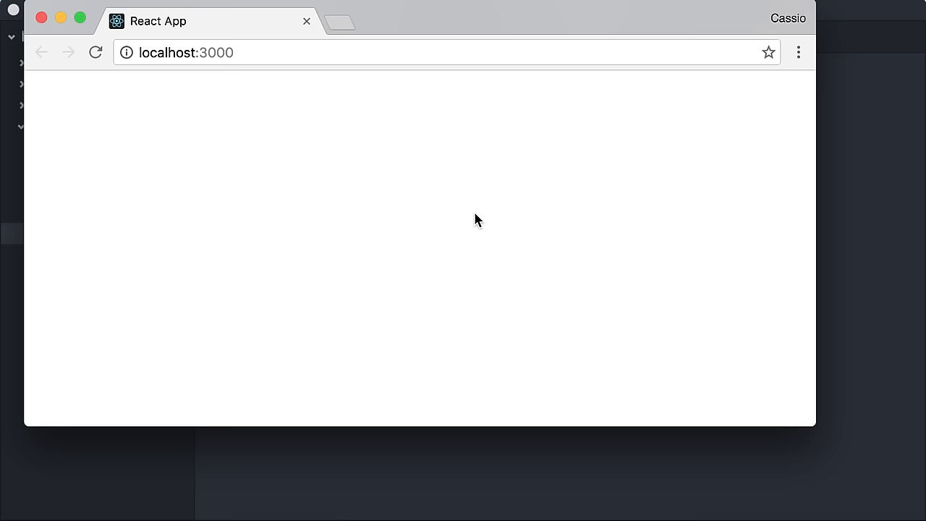
- Open Chrome DevTools to read the React.Children.only single-child error
key(F12)
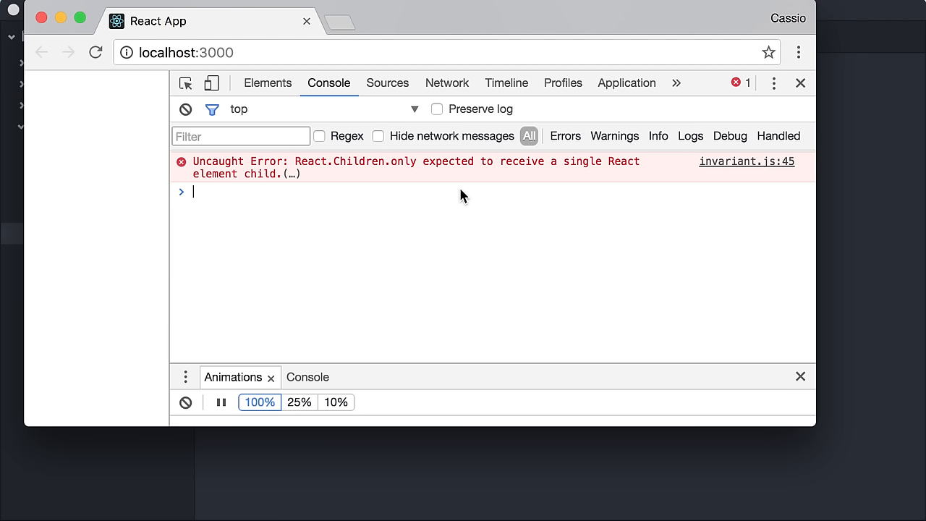
mouse_move(177, 228)
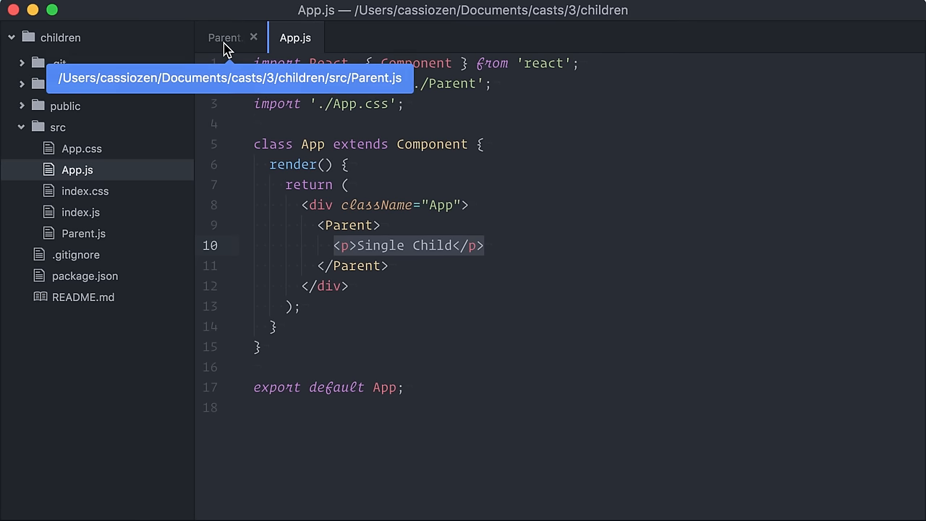
- Import Children from react, restore {this.props.children}, and add a 'Total Children' label
click(225, 38)
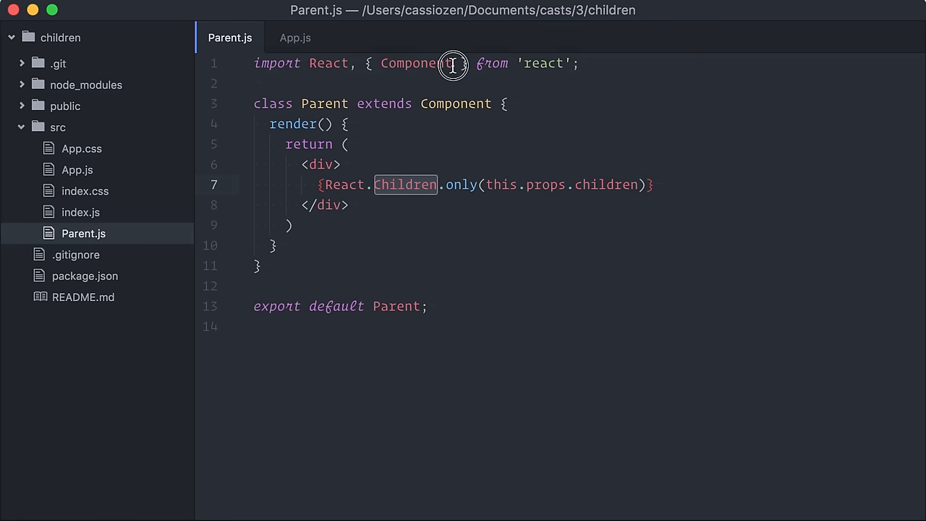
text(, Children)
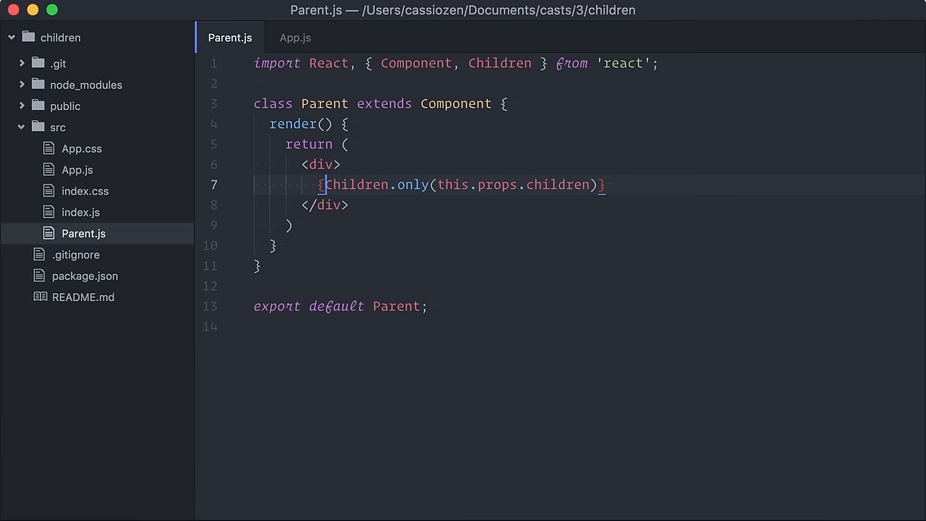
text(this.props.children)
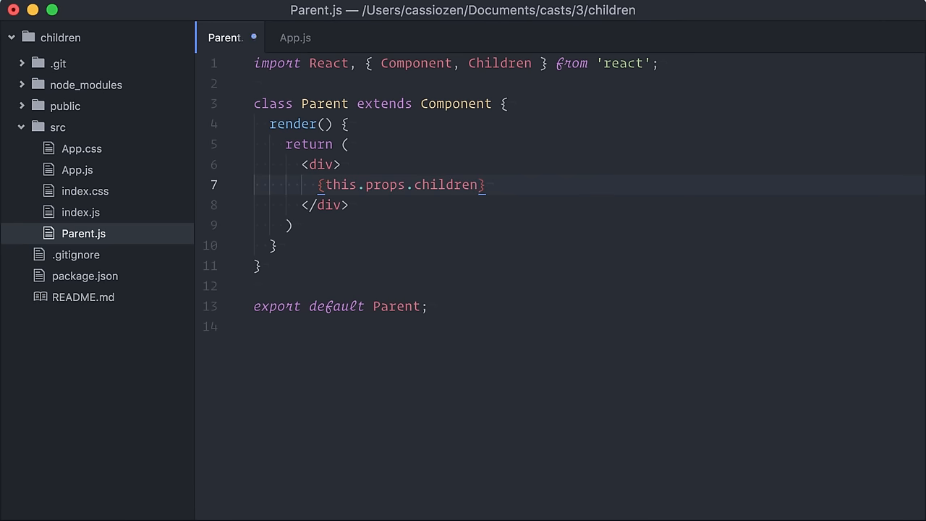
text(Total Children: {)
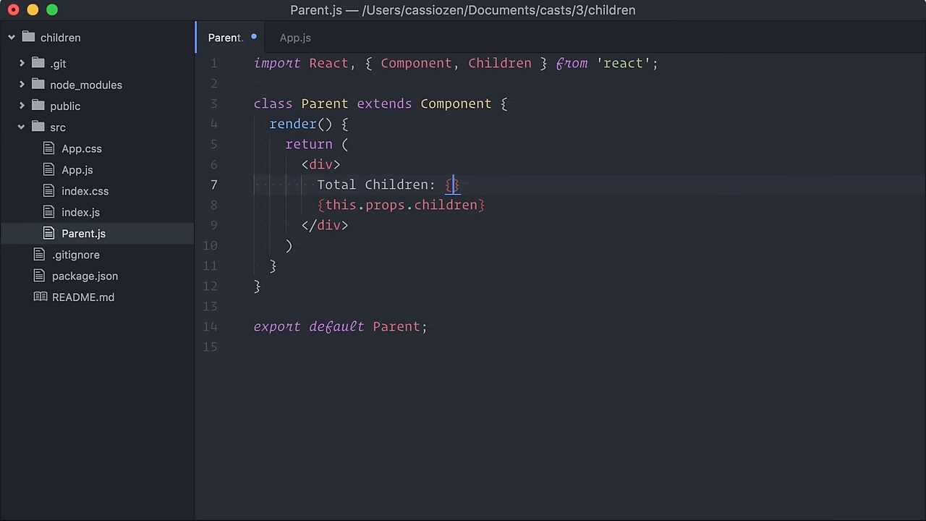
- Fill the label with Children.count(this.props.children)
text(Children.count())
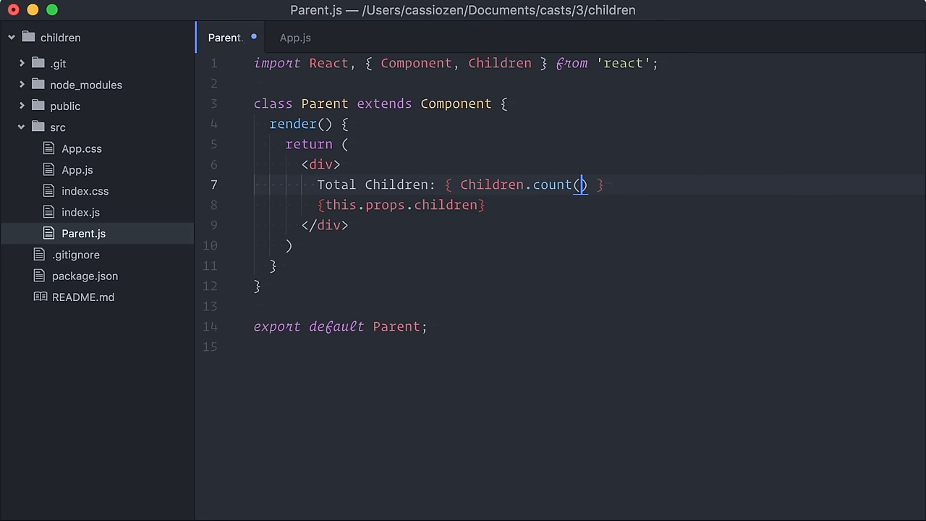
text(this.props.children)
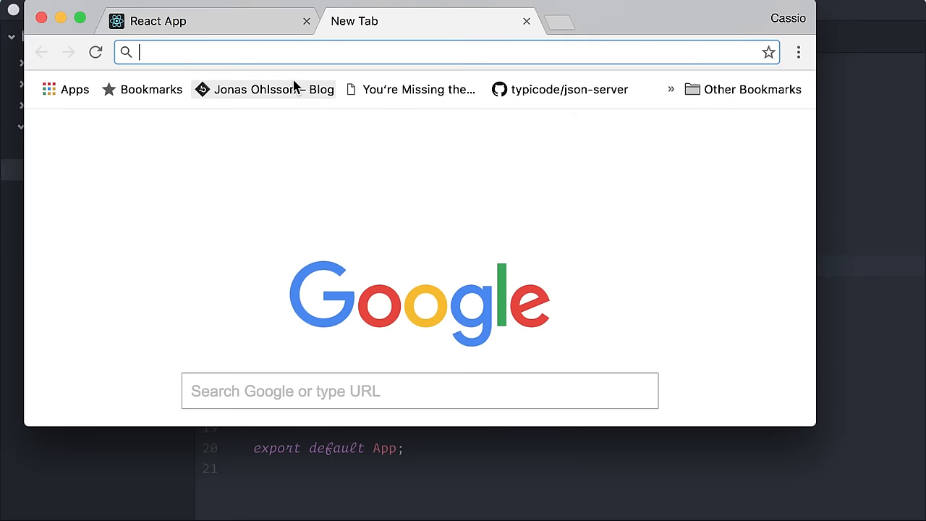
- Search 'cat pics as a service' and confirm the app shows Total Children: 3
text(cat pics as a service)
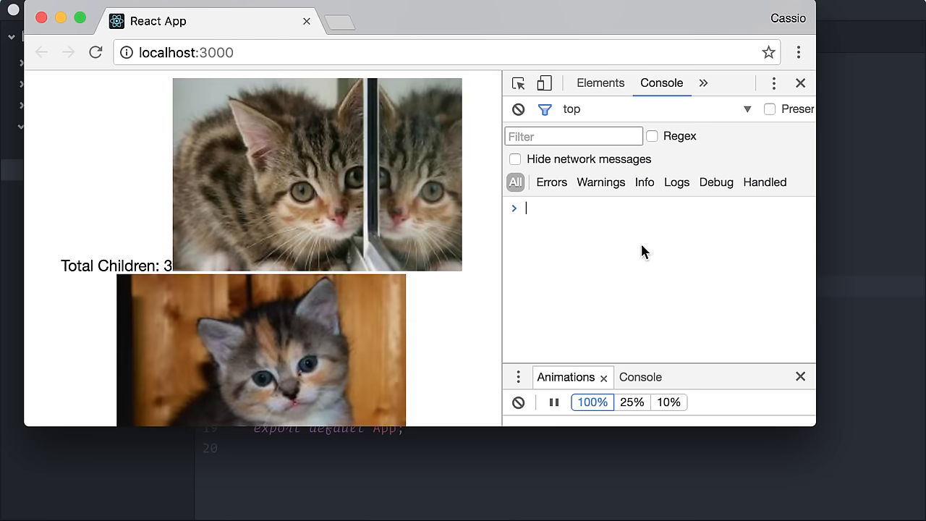
scroll(down, 3)
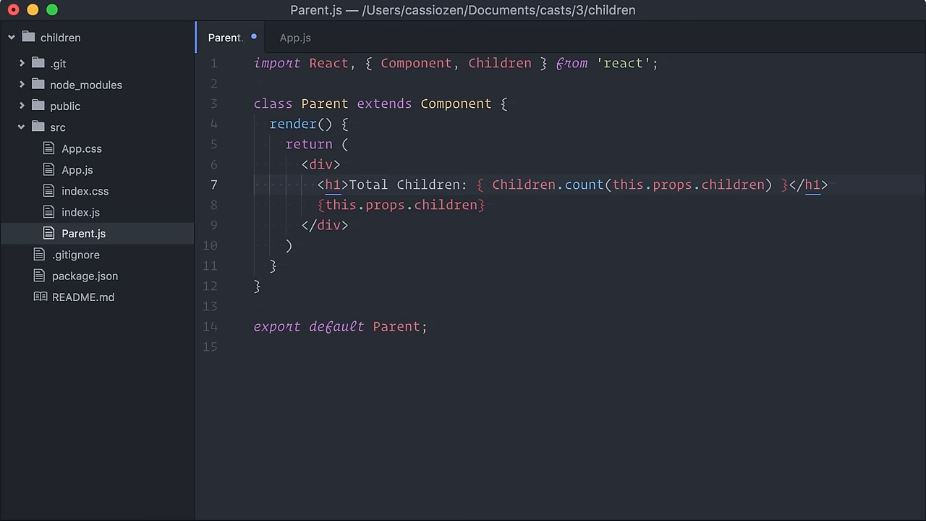
- Add const buttons = Children.map(this.props.children, child => <button>{child}</button>) and render {buttons}
key(Enter)
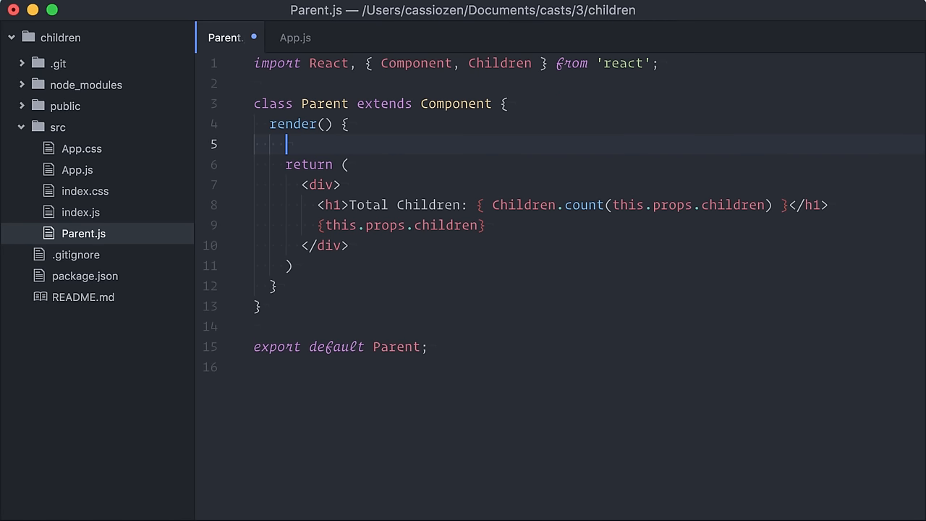
text(const buttons)
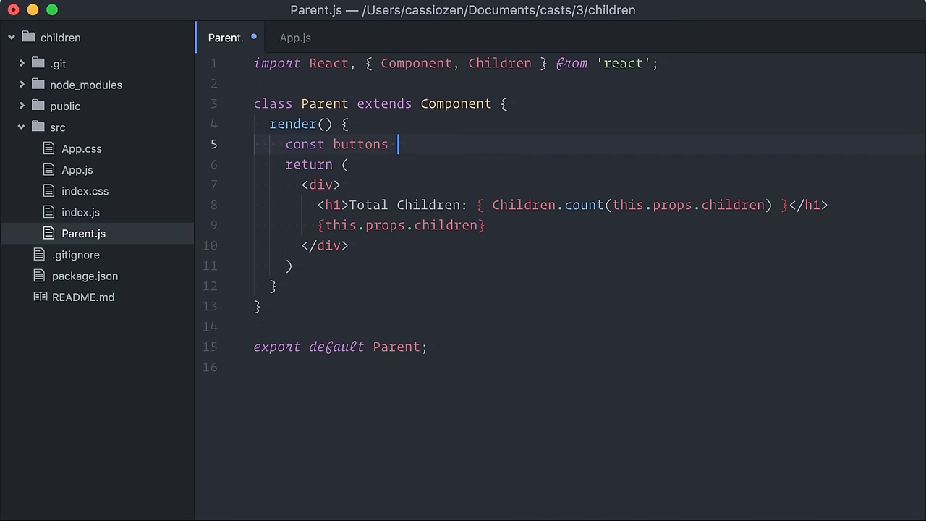
text(=)
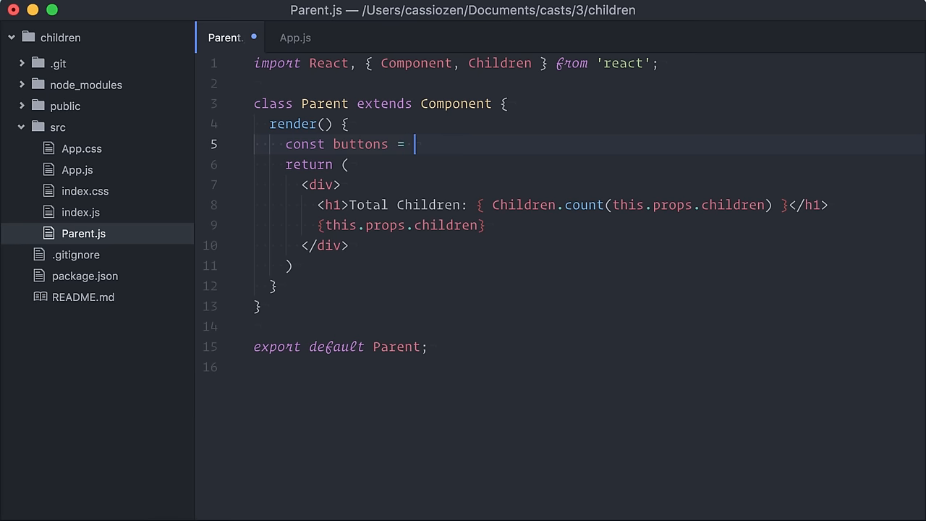
text(Children.map()
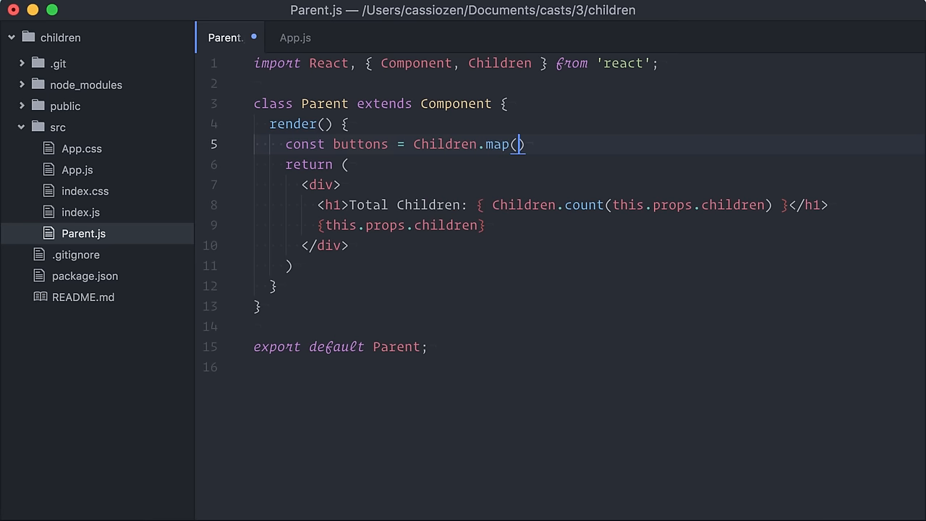
text(this.props.)
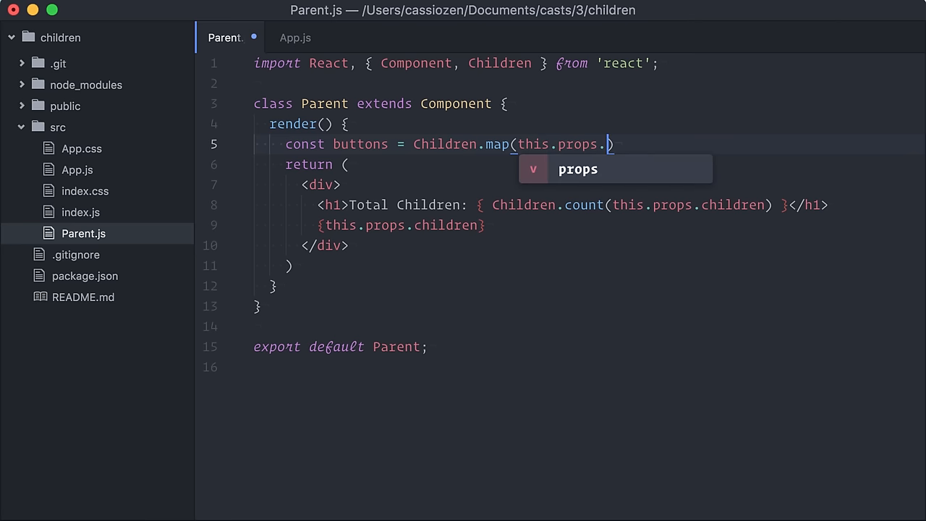
text(children)
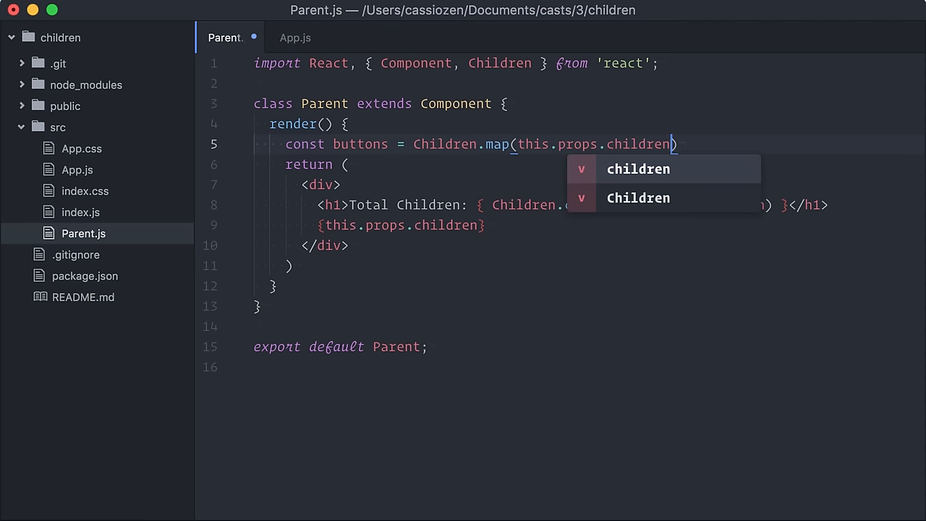
text(, child =>)
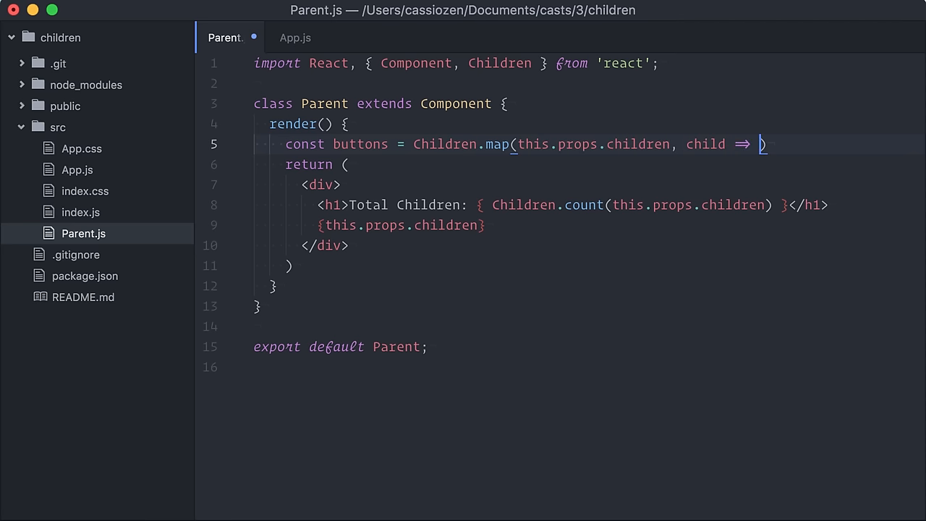
text(()
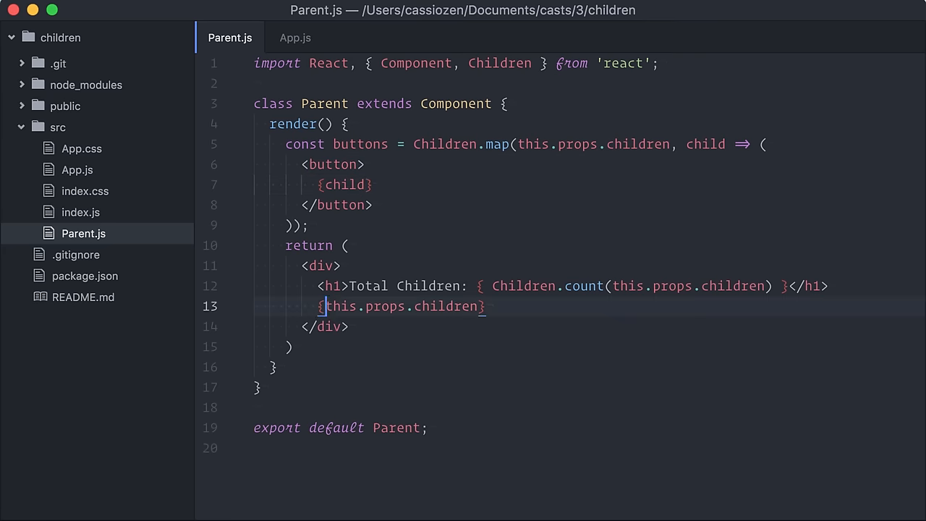
text(buttons)
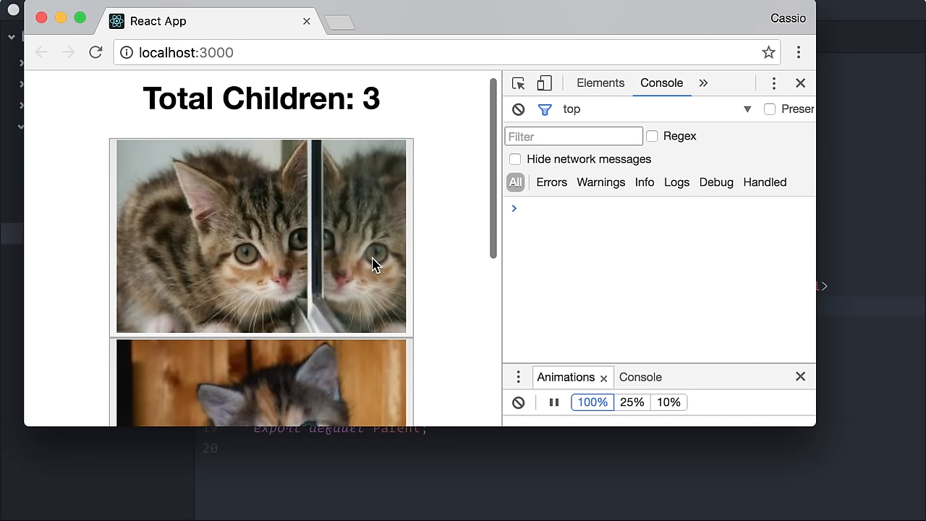
- Scroll the page and inspect the element tree to see three kitten buttons
scroll(down, 3)
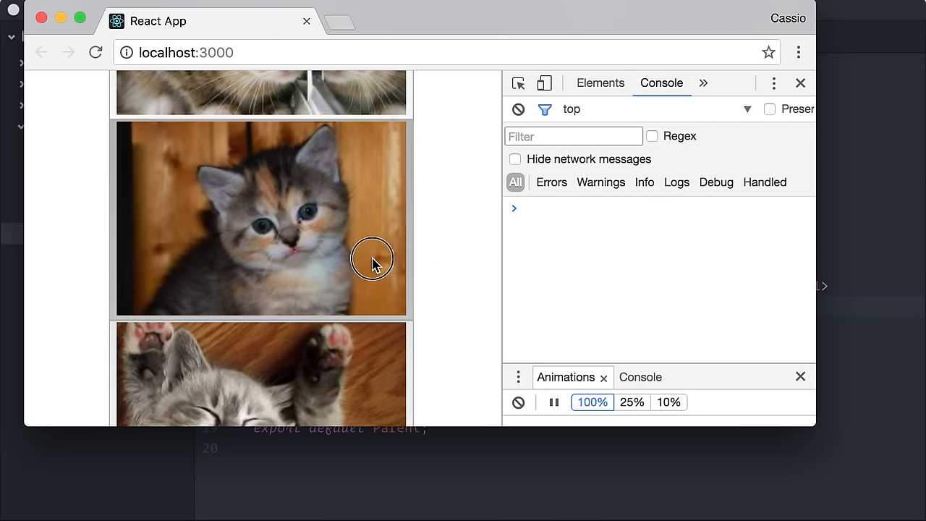
scroll(down, 3)
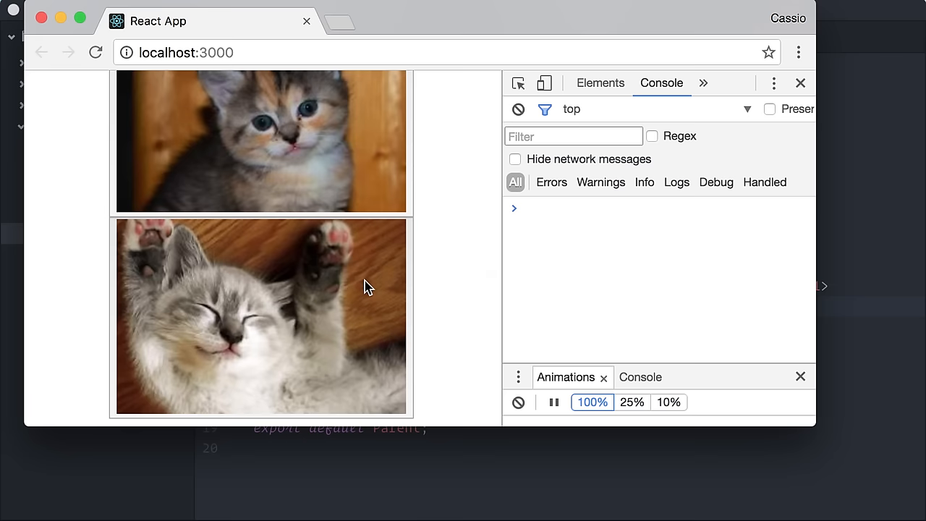
click(600, 82)
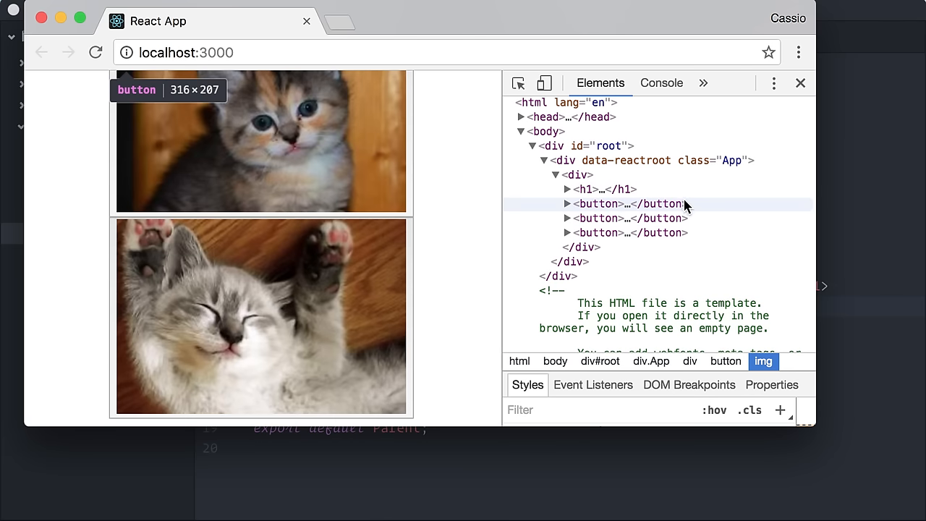
mouse_move(681, 212)
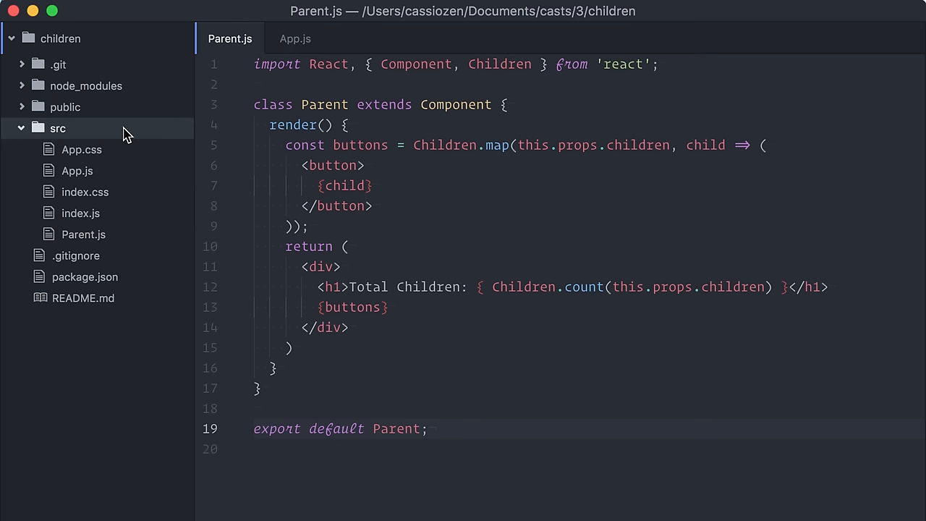
mouse_move(148, 157)
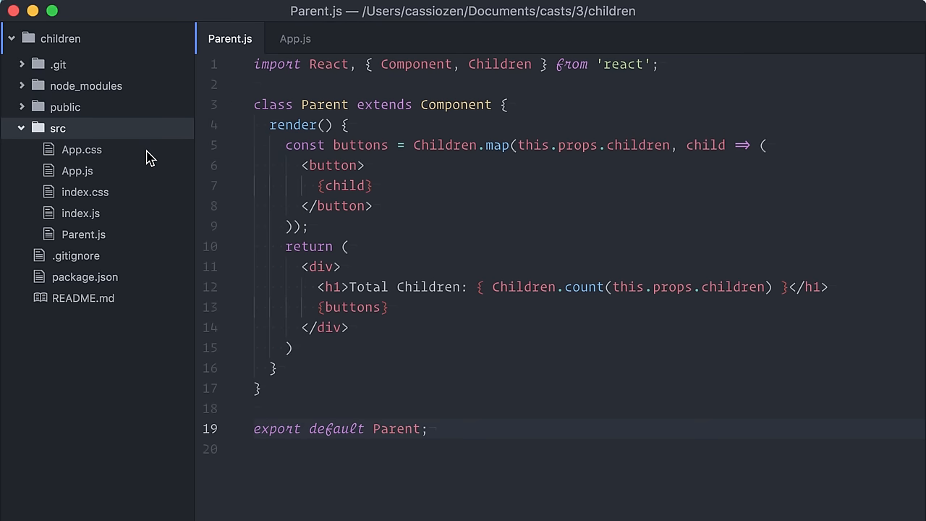
- Create src/SlideShow.js and start it with the React, Component, Children import and a SlideShow class
text(src/SlideShow.js)
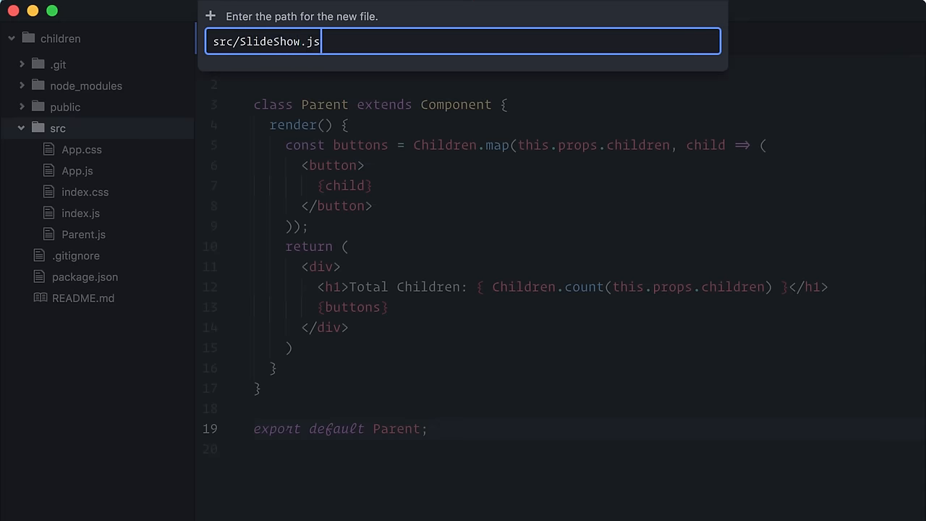
key(Enter)
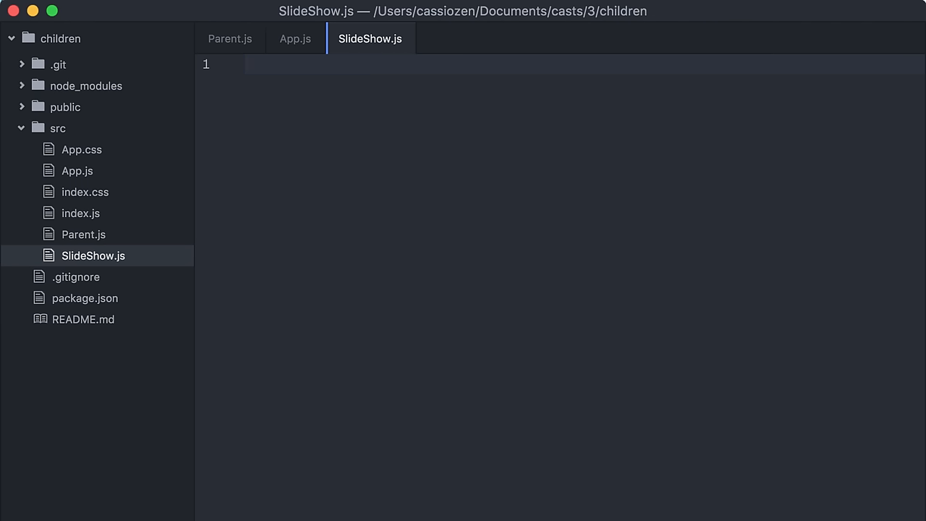
text(import React, { Component, Children })
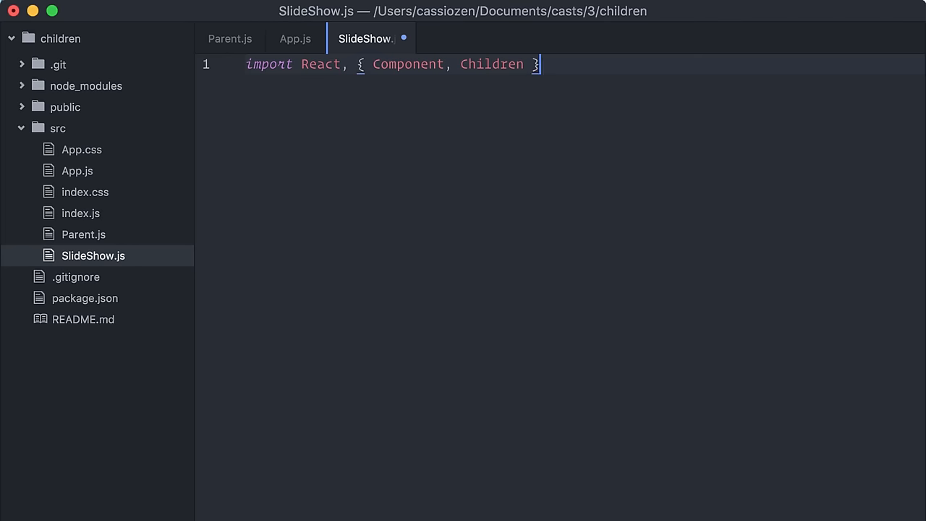
text(from 'react';\n\nclass SlideShow extends Component {\n  ren)
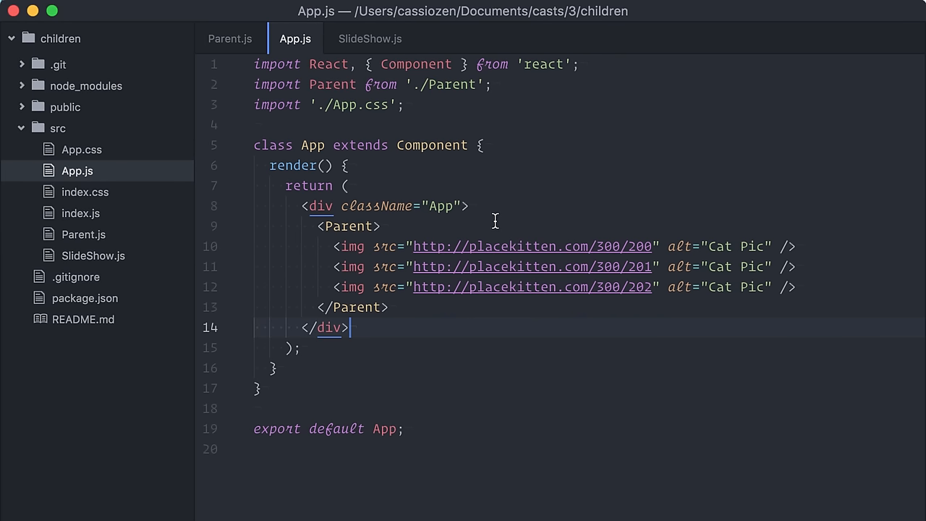
- Replace Parent with SlideShow in App.js's import and wrapper tags, then return to SlideShow.js
double_click(332, 85)
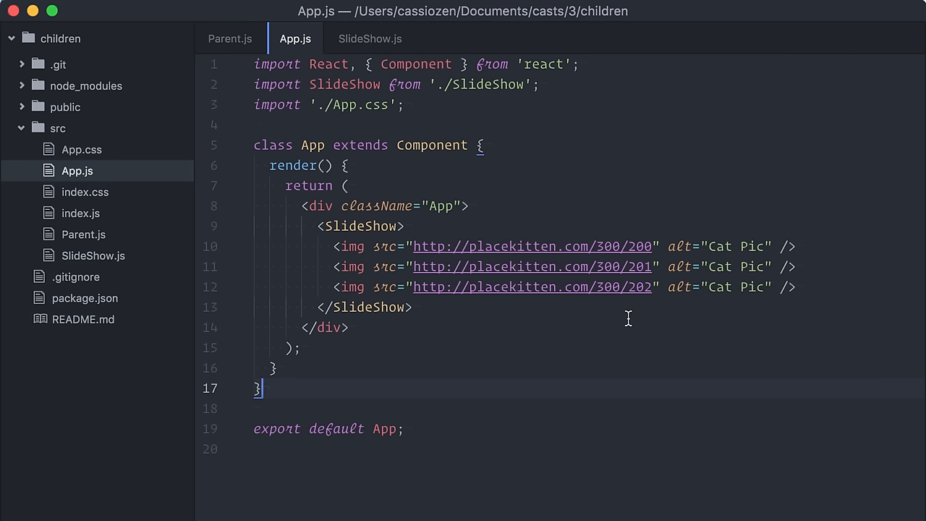
click(366, 38)
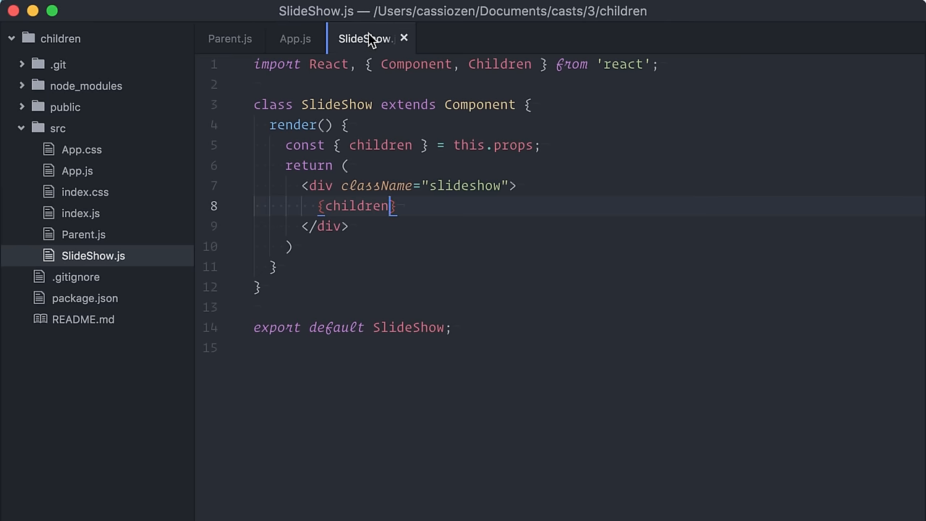
mouse_move(450, 245)
text(state = {)
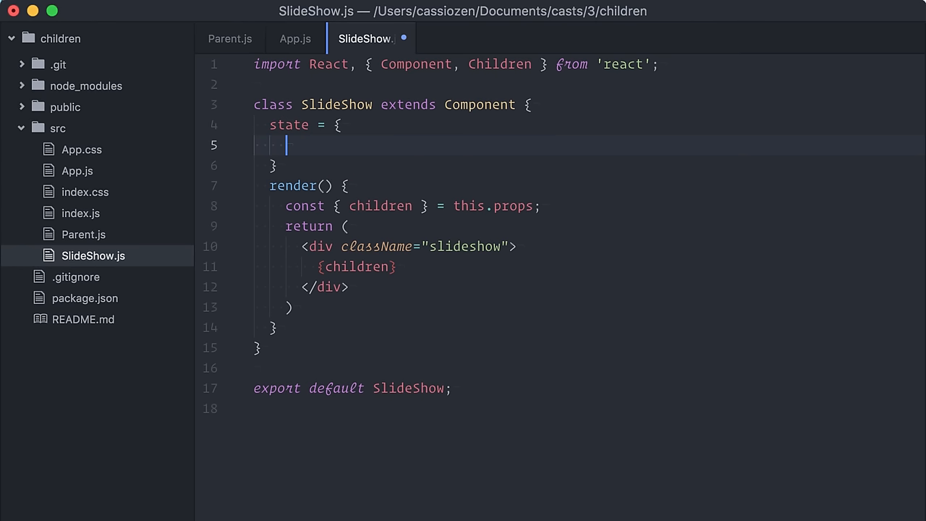
- Initialize total and current state to 0, setting total from children in componentDidMount
text(total)
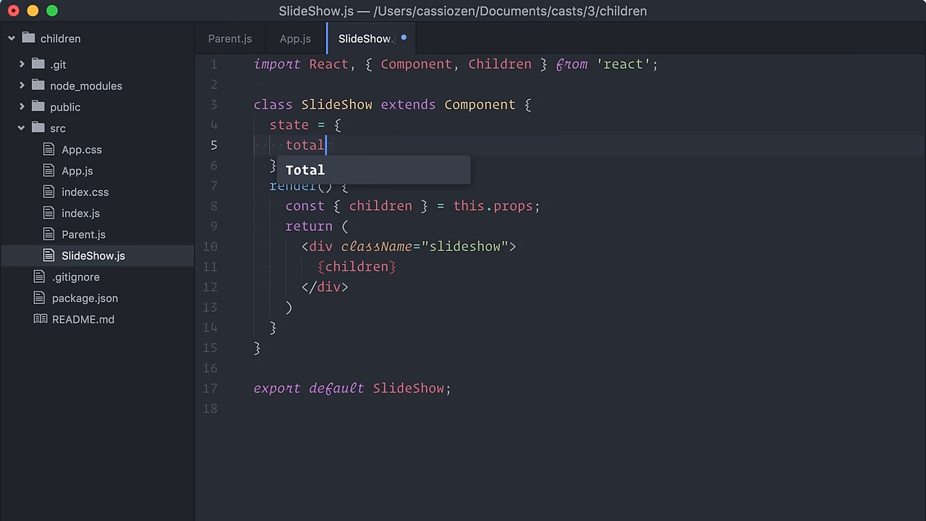
text(: 0,)
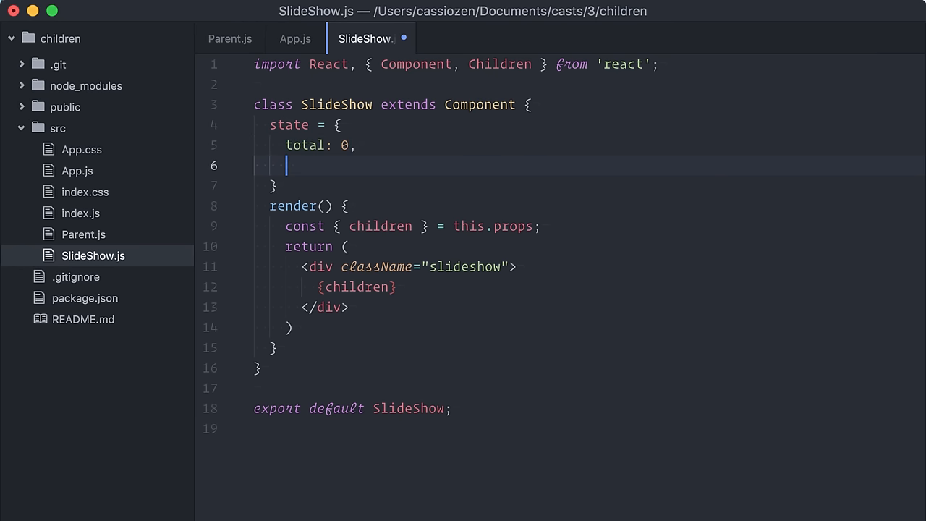
text(current: 0,)
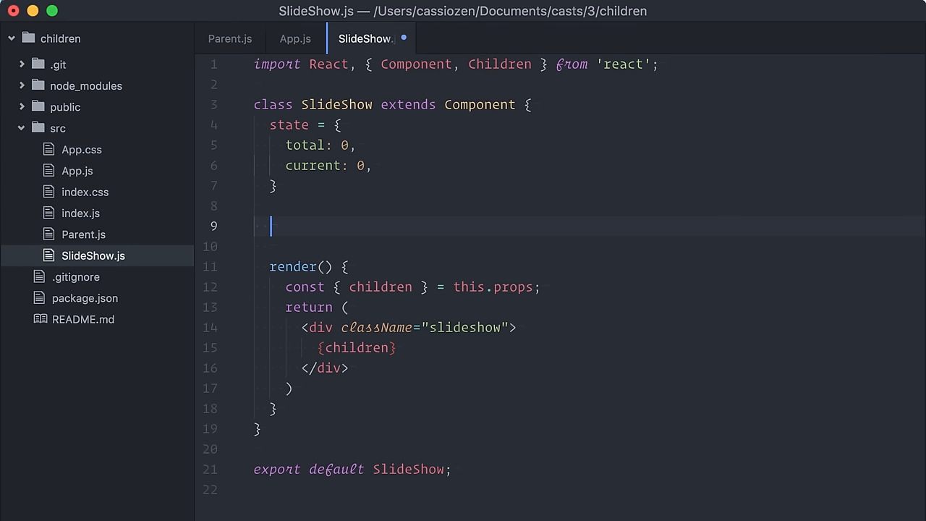
text(componentDidMount())
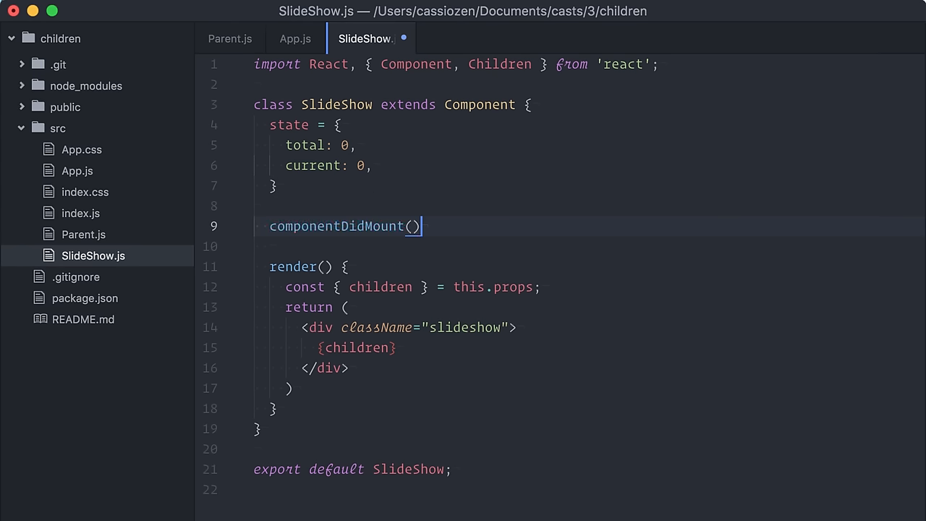
text({)
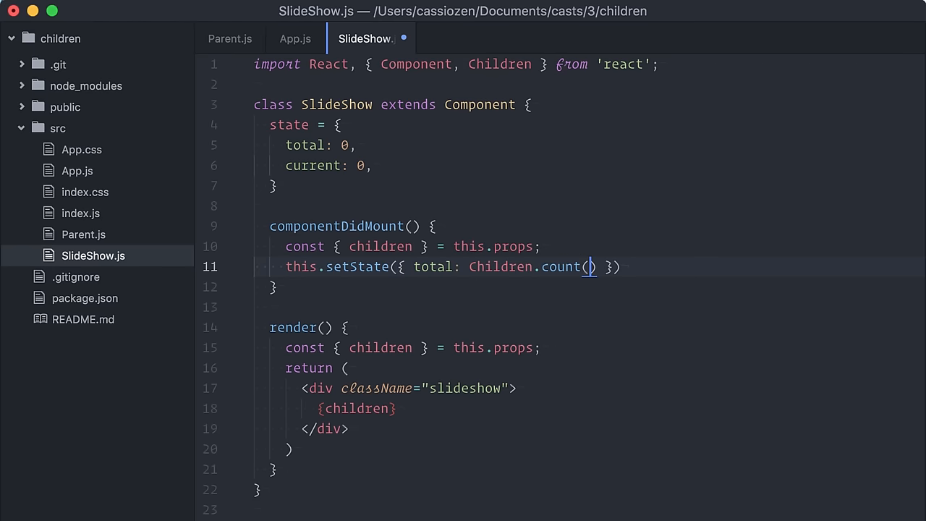
text(children) });)
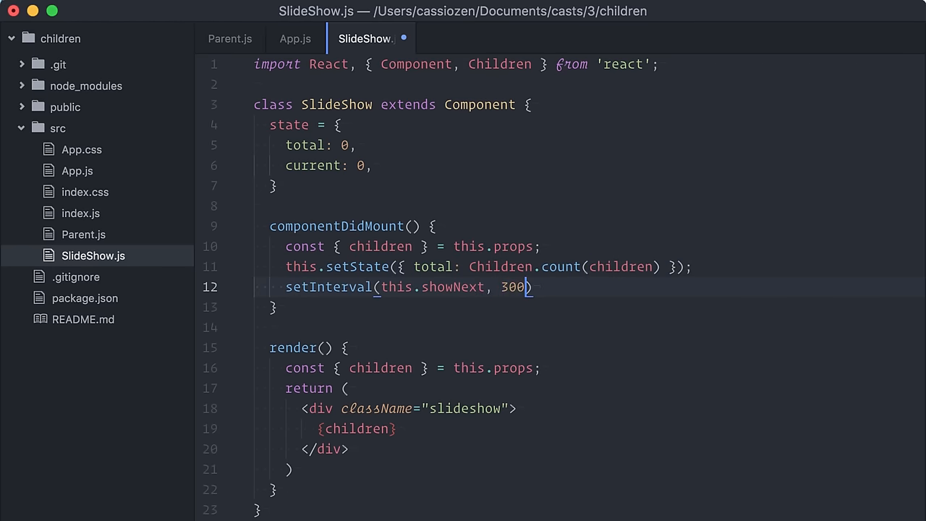
- Start a showNext interval that sets current to current + 1, wrapping to 0 at total
text(this.interval =)
text(clearInterval(this.interval);)
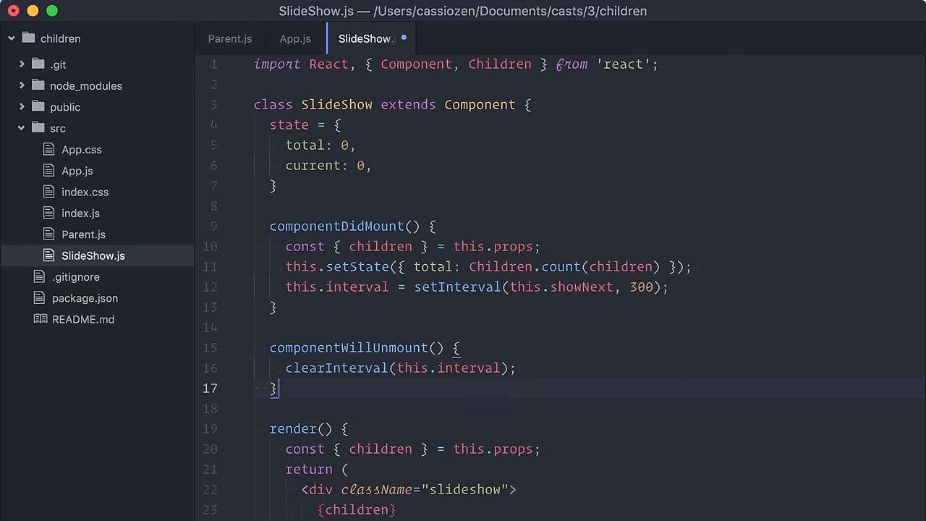
text(showNext = () =>)
text(const)
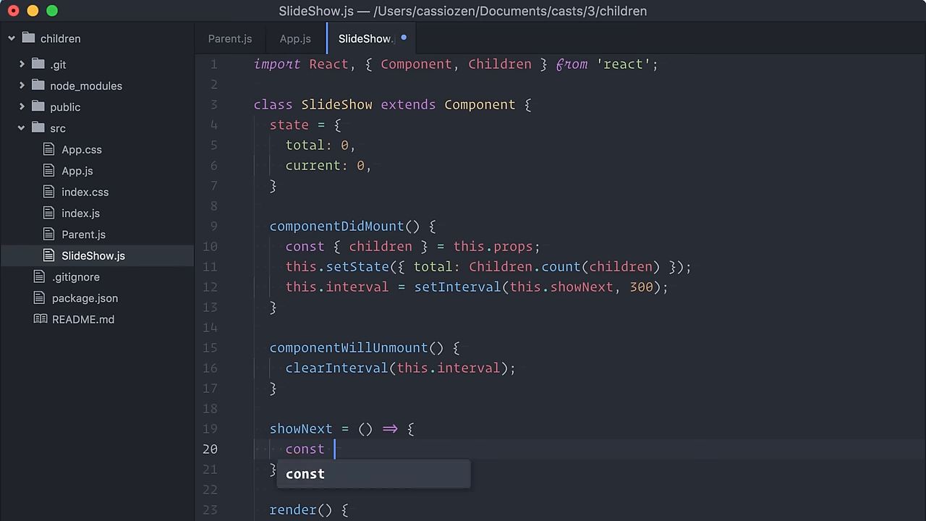
text({ total, current } = this.state)
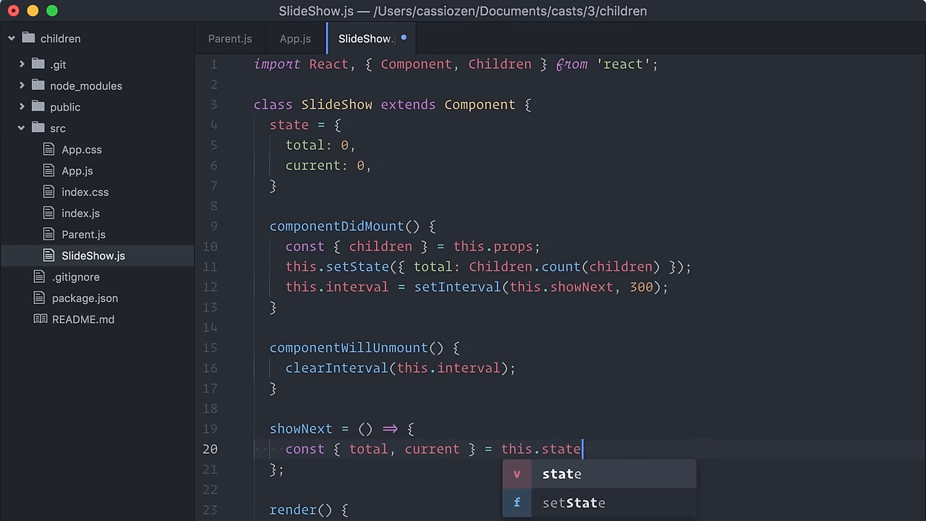
text(;)
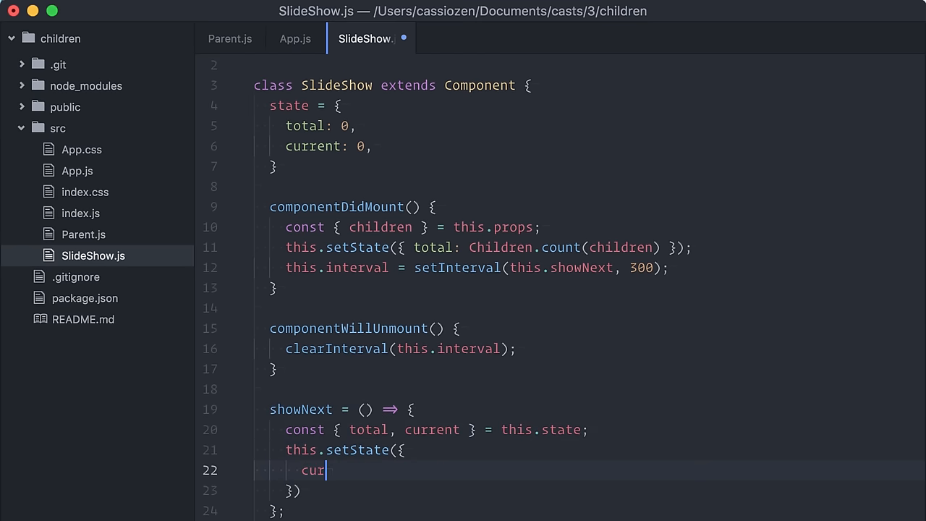
text(rent: current + 1)
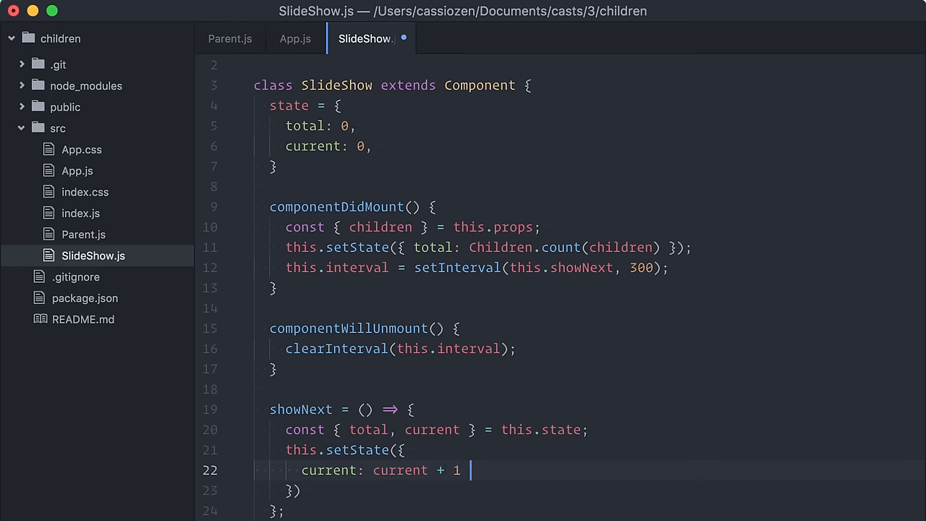
text(=== total? 0 : current + 1)
click(587, 490)
text(;)
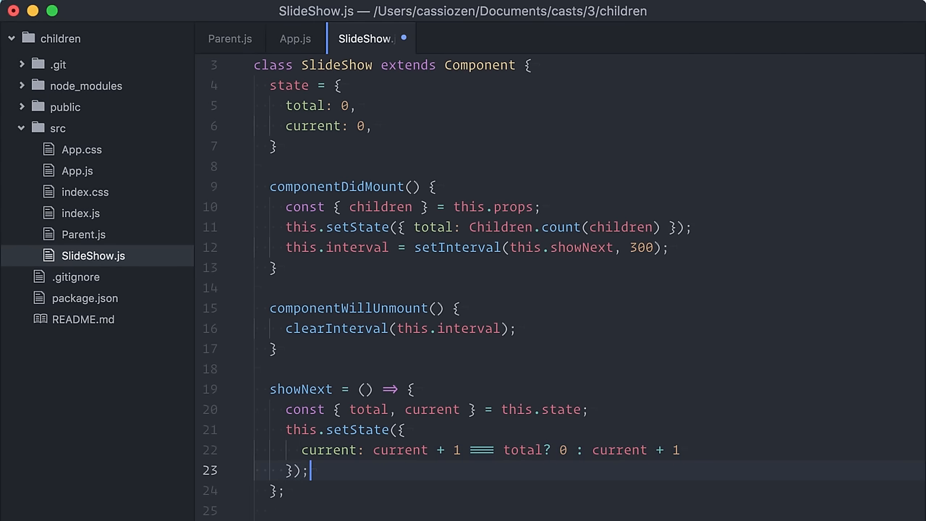
scroll(down, 3)
text({children[)
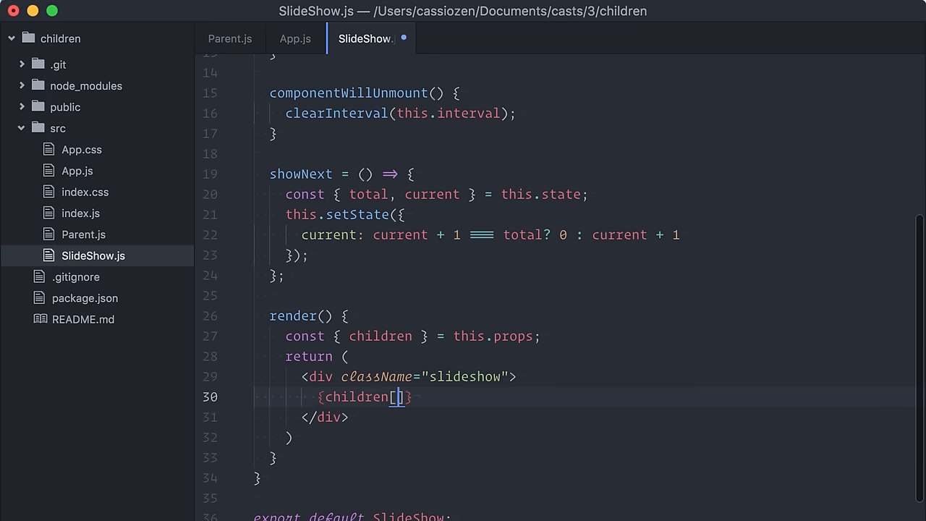
- Render only Children.toArray(children)[this.state.current] in SlideShow's render
text(this.state.cu)
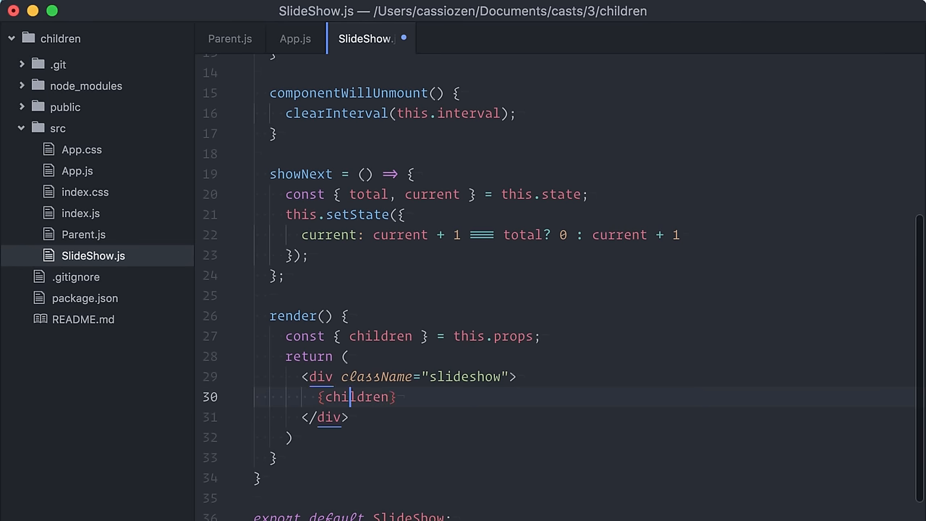
text(Children.toArray()
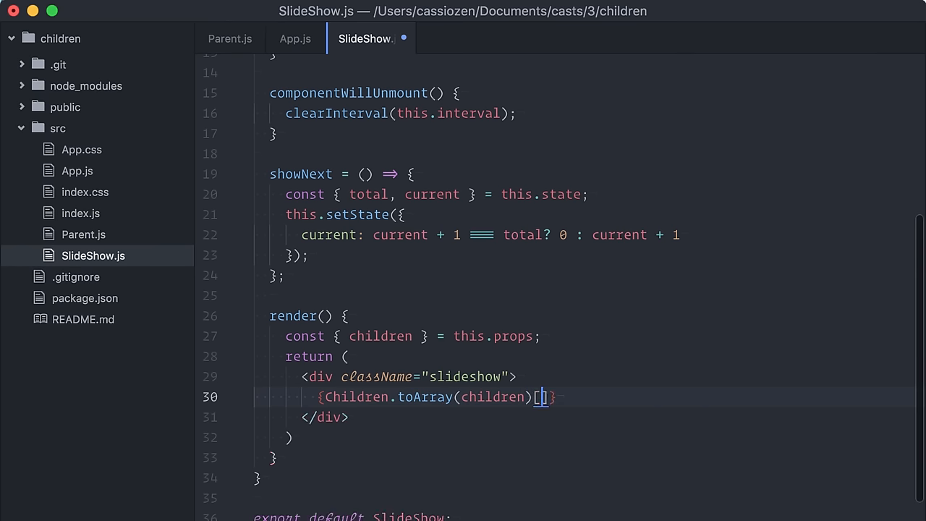
text(this.state.)
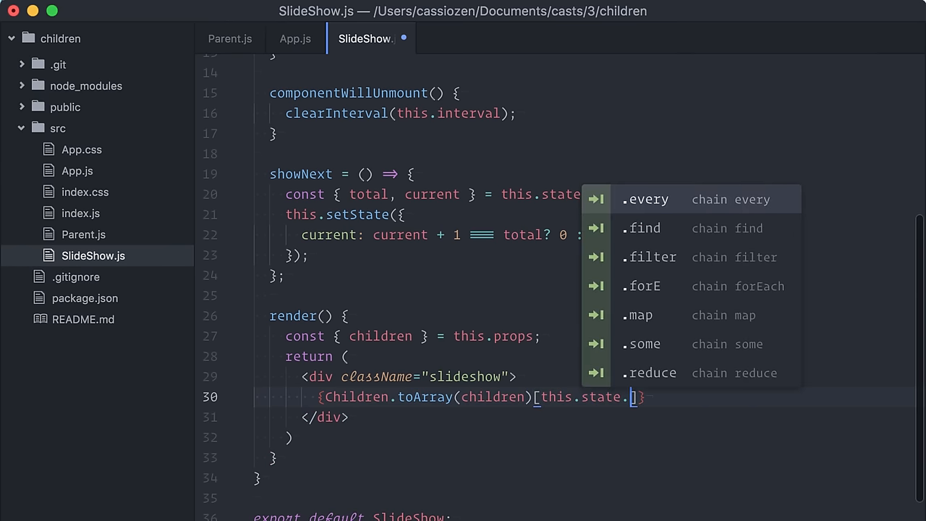
text(current)
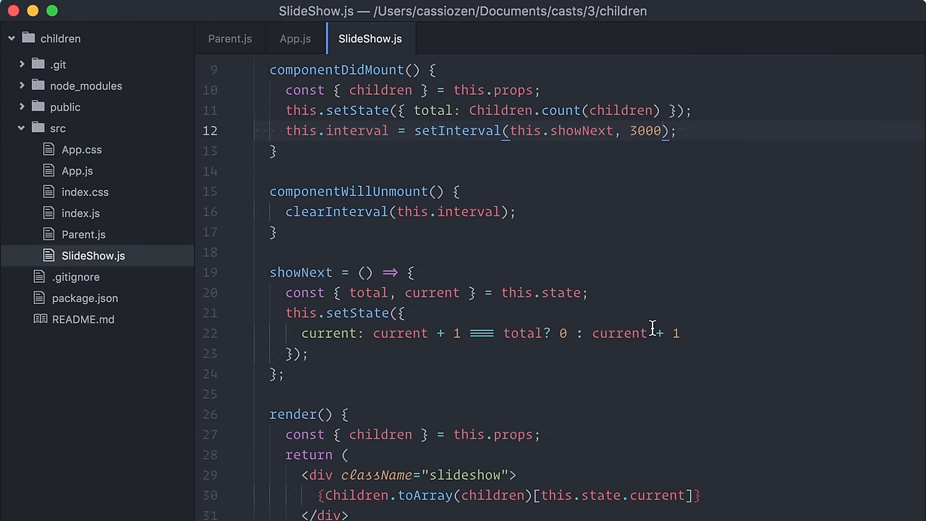
- Build a bullets array of this.state.total hollow dots
scroll(down, 3)
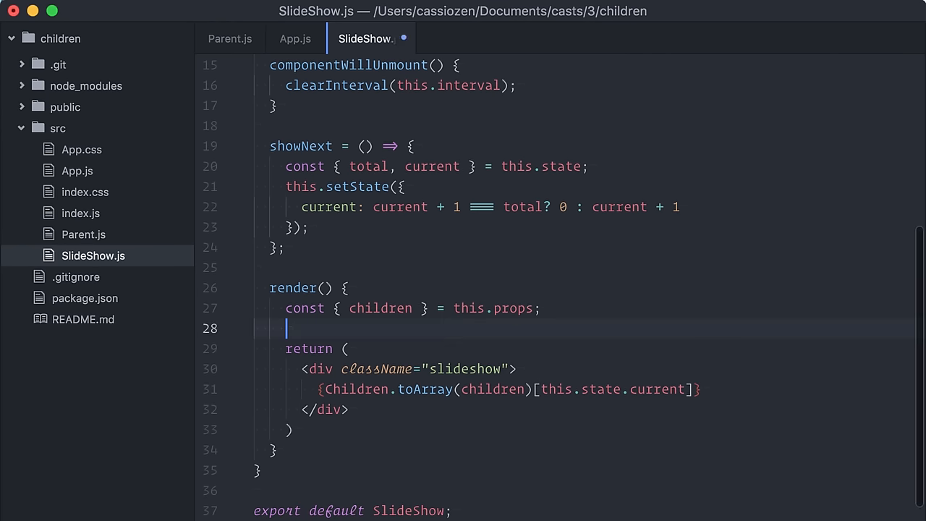
text(const bullet)
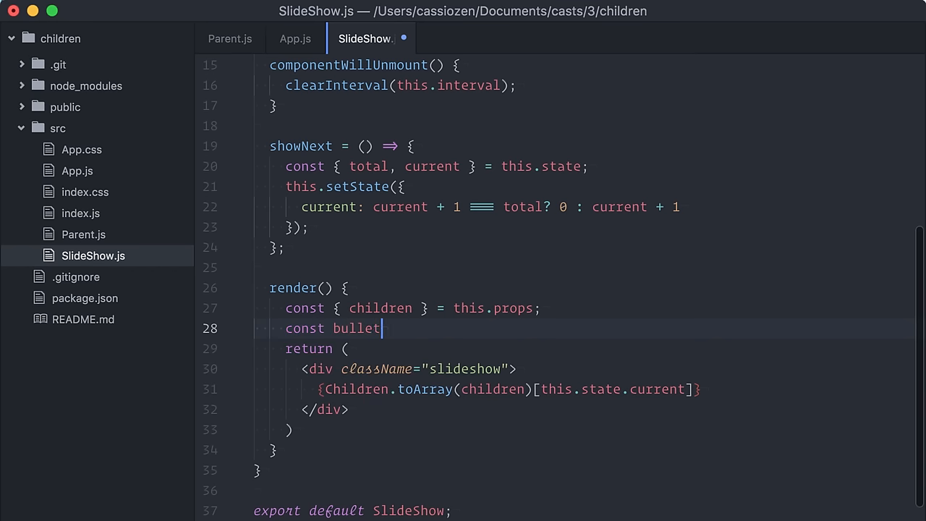
text(s = Array(this)
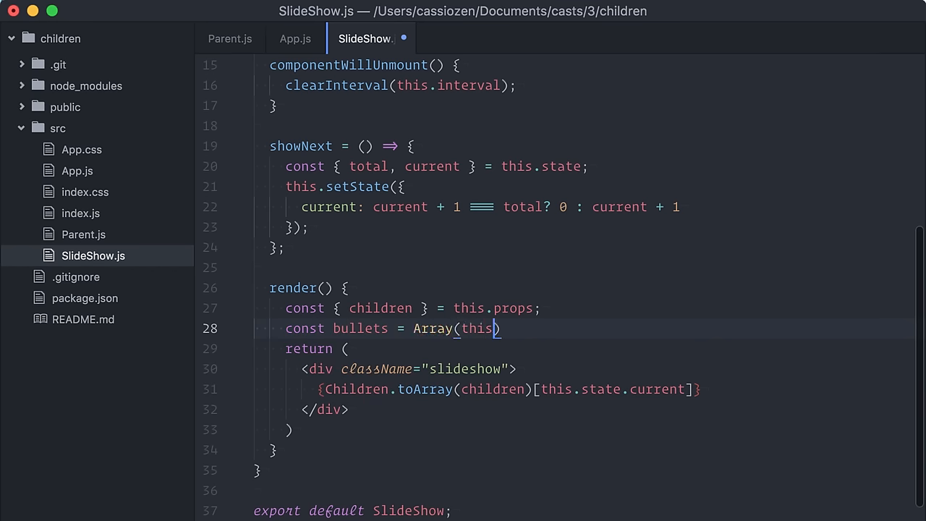
text(.state.to)
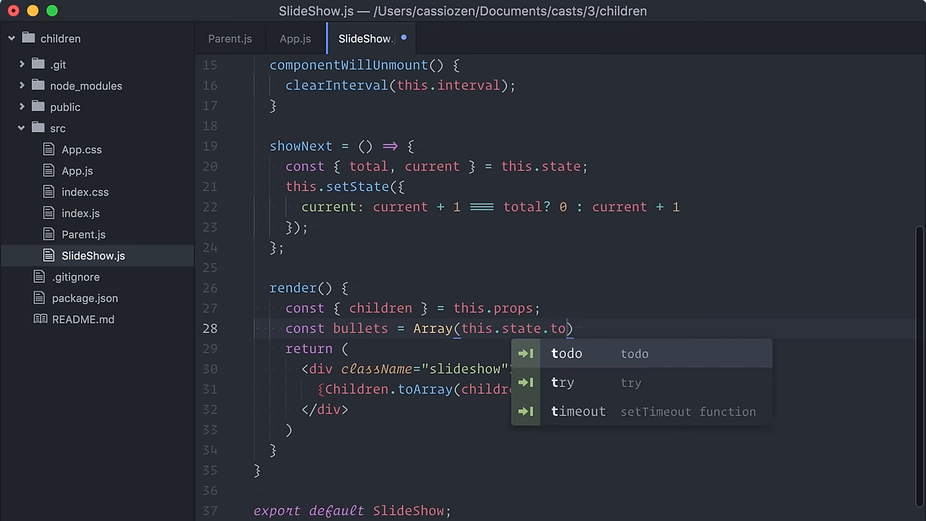
text(total)
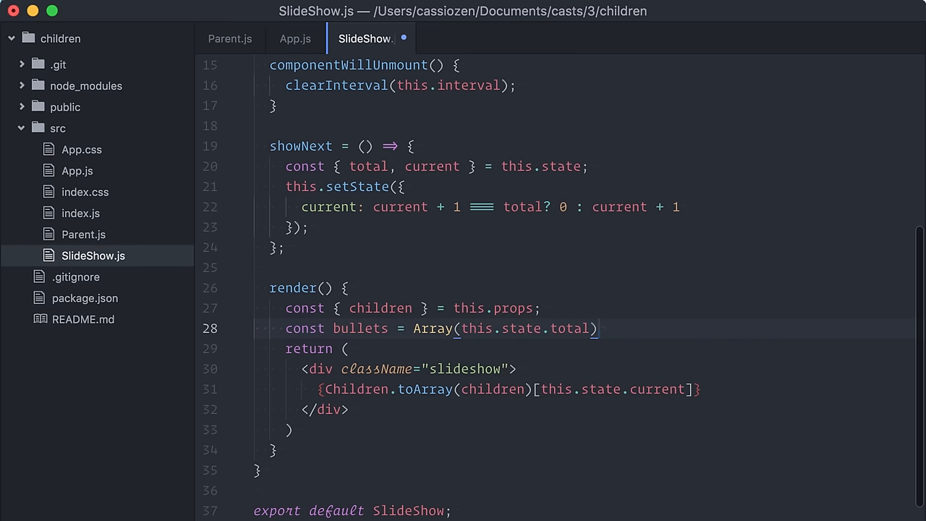
text(.fill("o"))
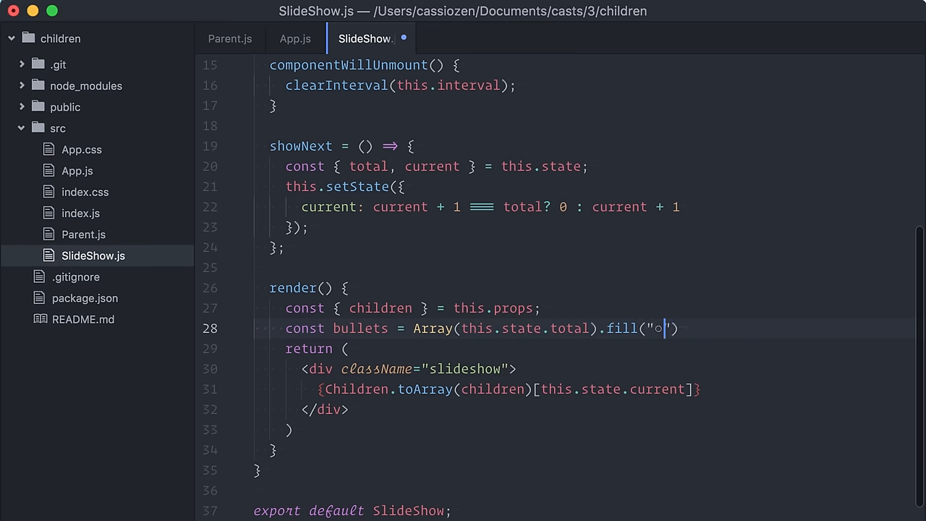
text(;)
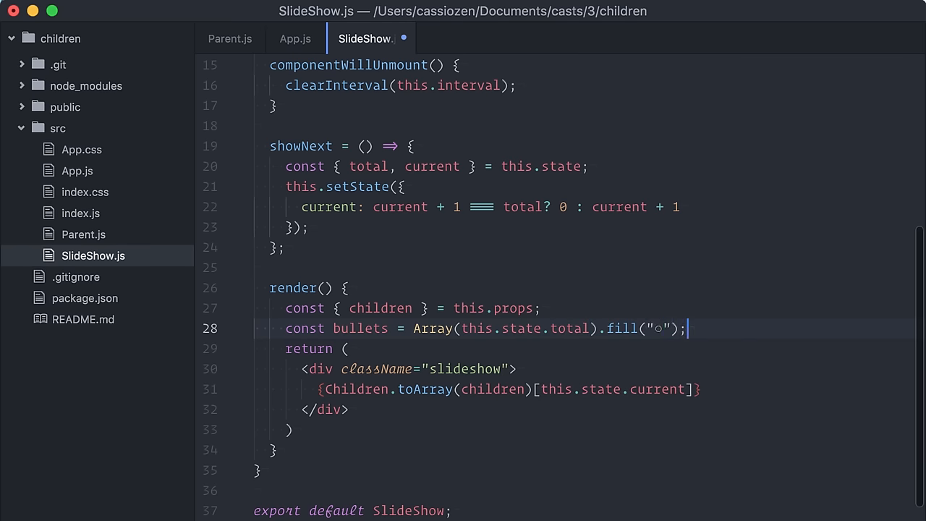
- Fill the current bullet with "•" and render the bullets in a div
text(bullets[)
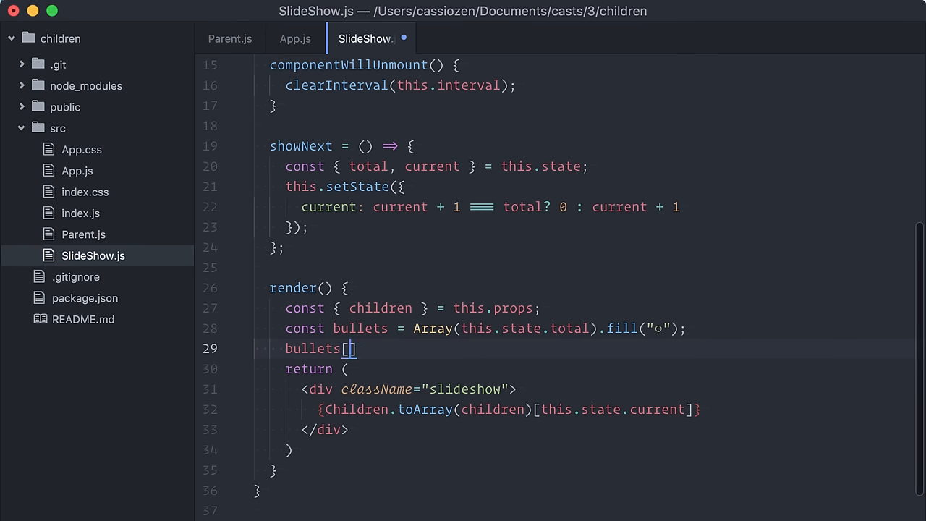
text(this.state.current)
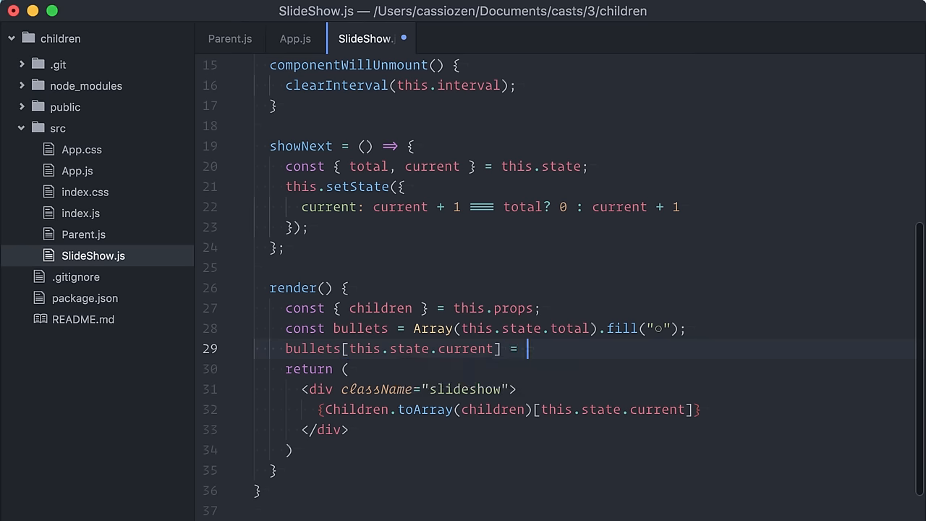
text("•";)
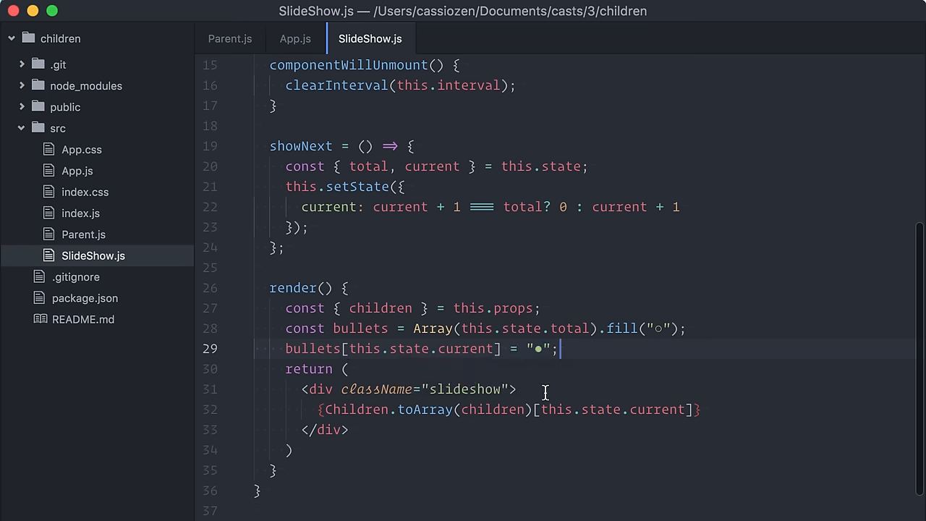
text(<div></div>)
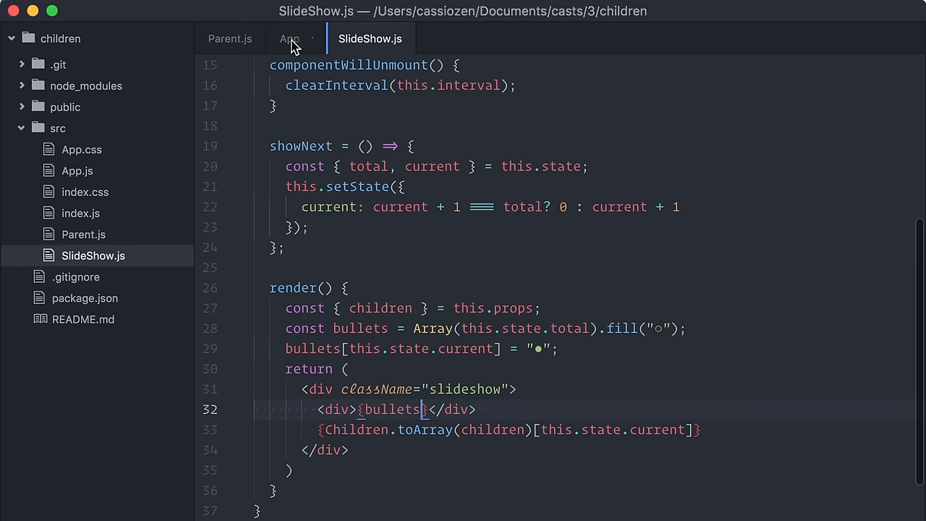
- Restart the development server and import ReactCSSTransitionGroup into SlideShow.js
click(294, 38)
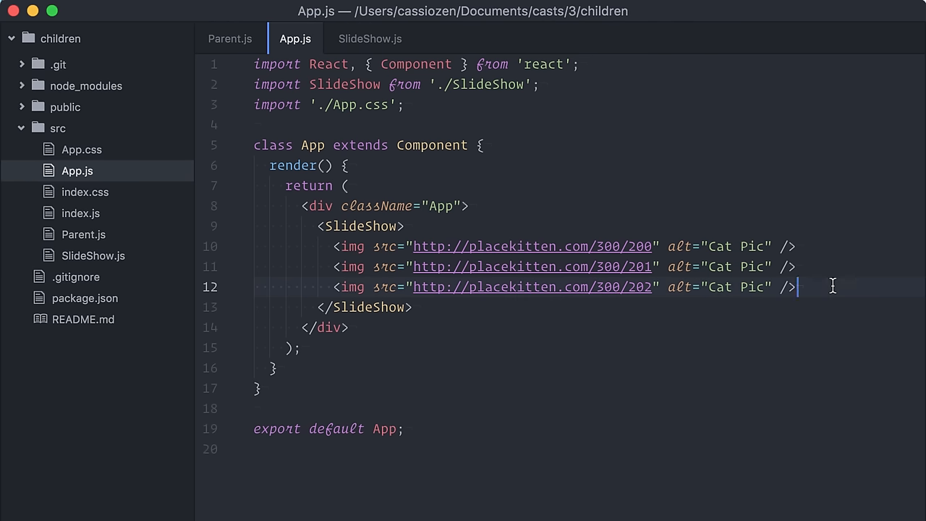
drag(334, 246, 796, 286)
text(npm sta)
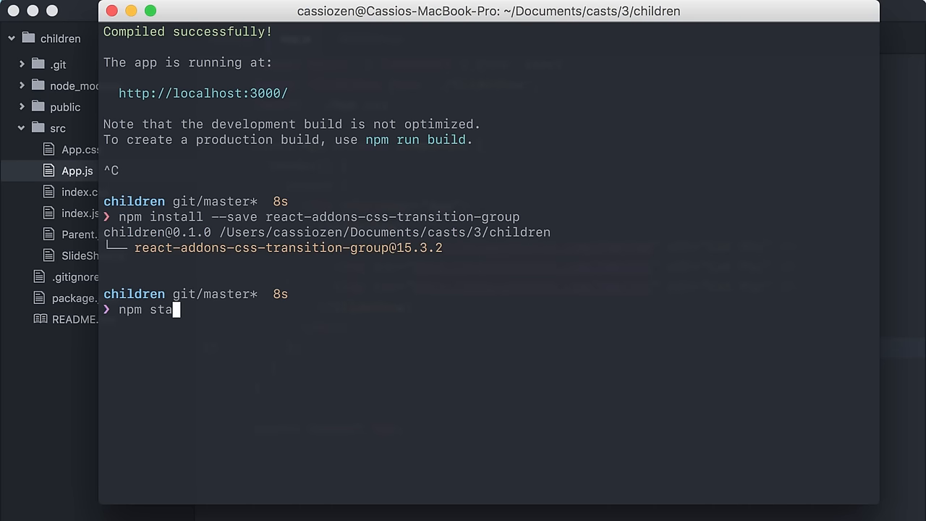
key(Enter)
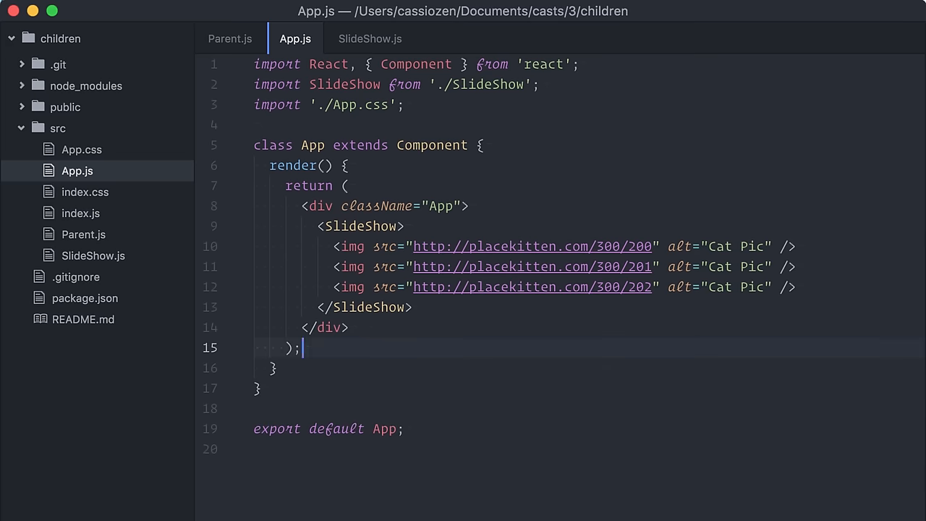
click(372, 39)
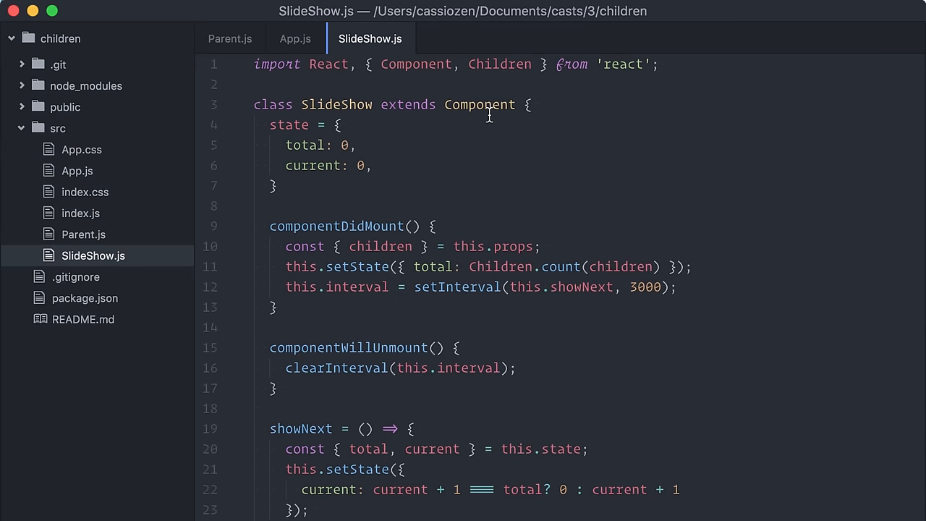
text(import ReactCSSTransitionGroup from 'react-addons-css-transition-group';)
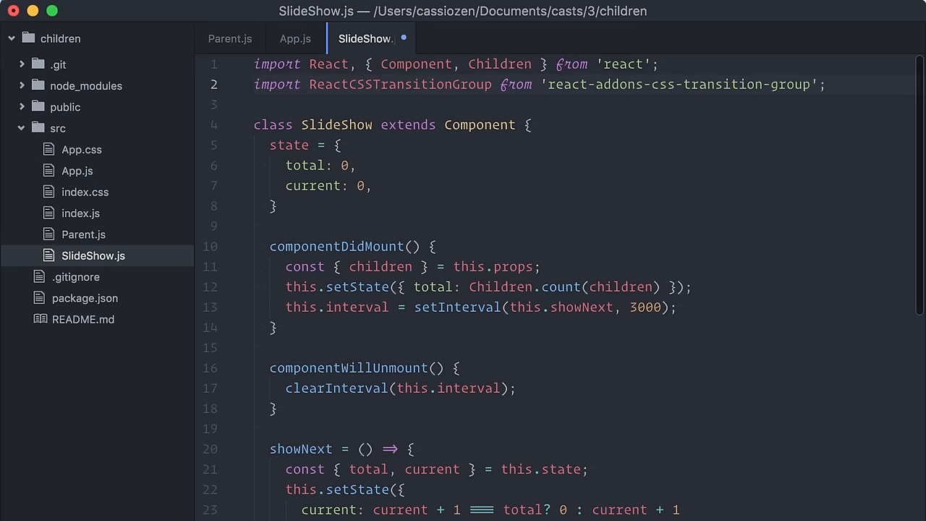
- Create SlideShow.css in the src folder for the fade transition styles
right_click(57, 128)
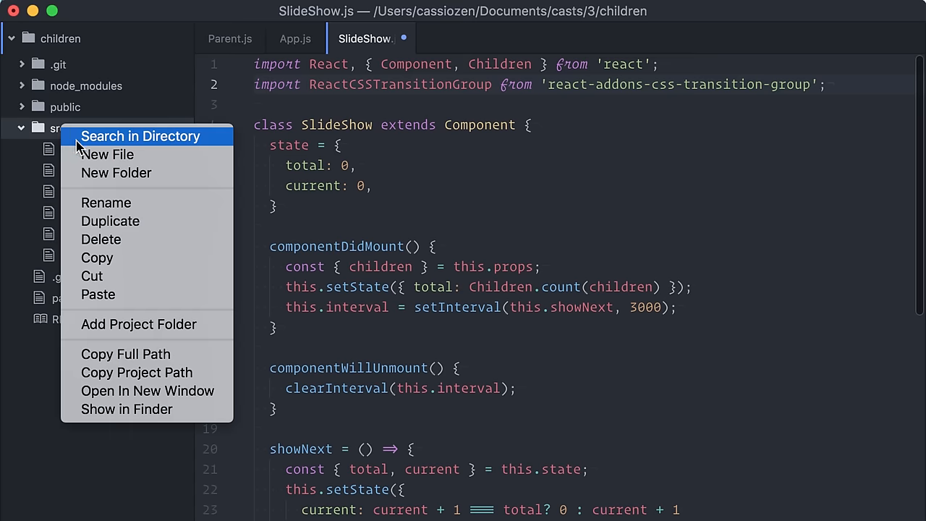
click(107, 155)
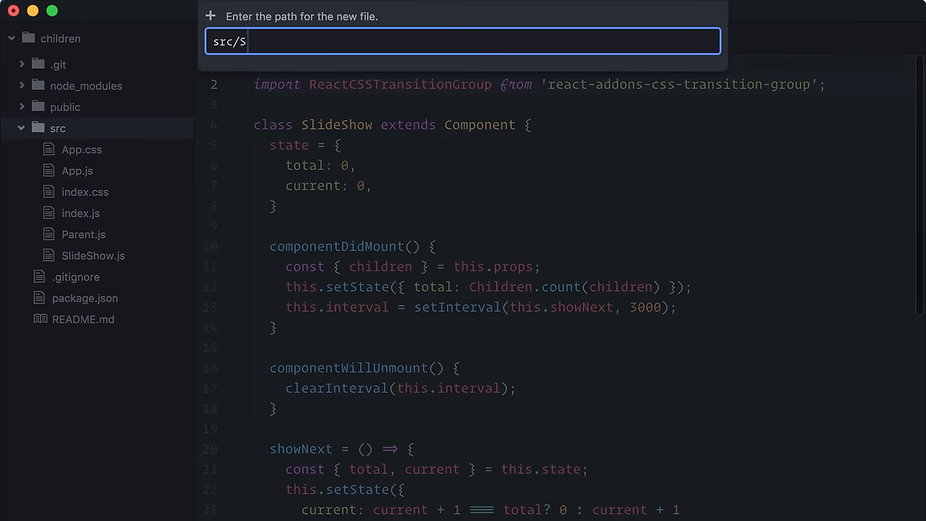
key(Enter)
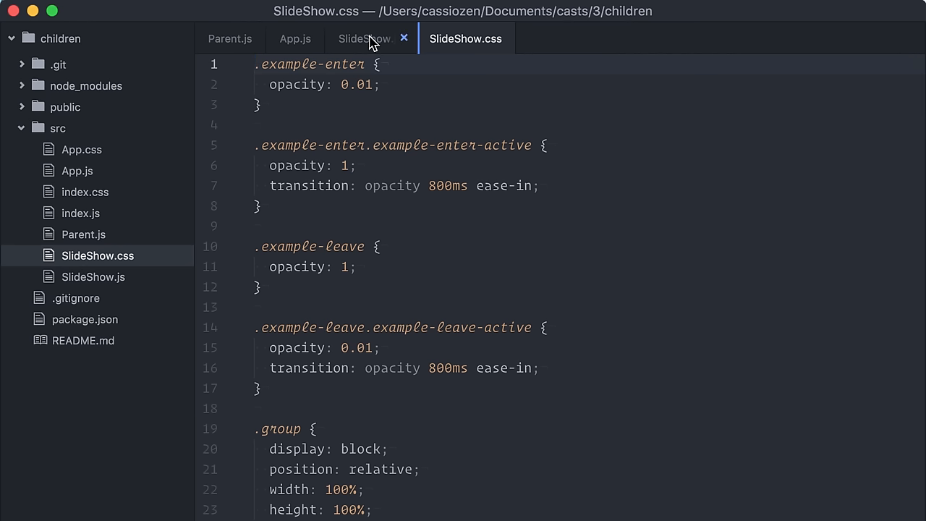
click(367, 39)
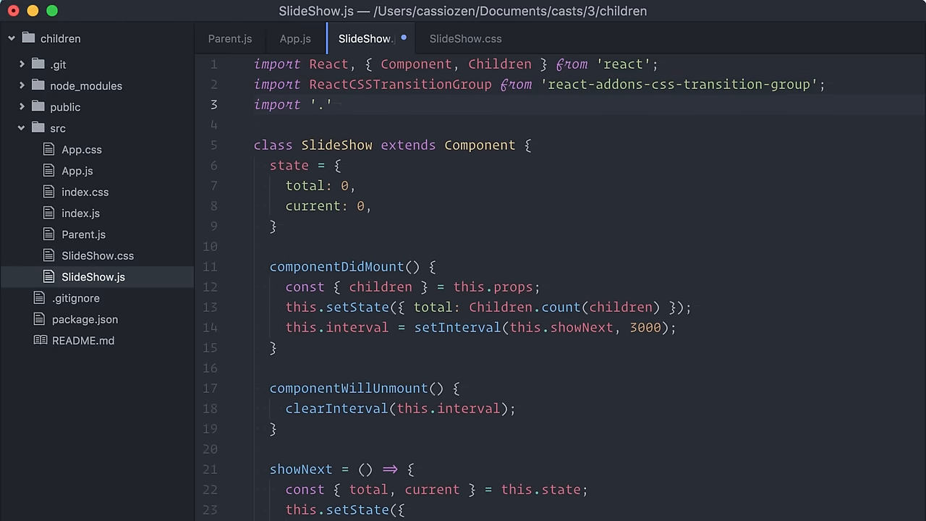
text(/SlideShow.css';)
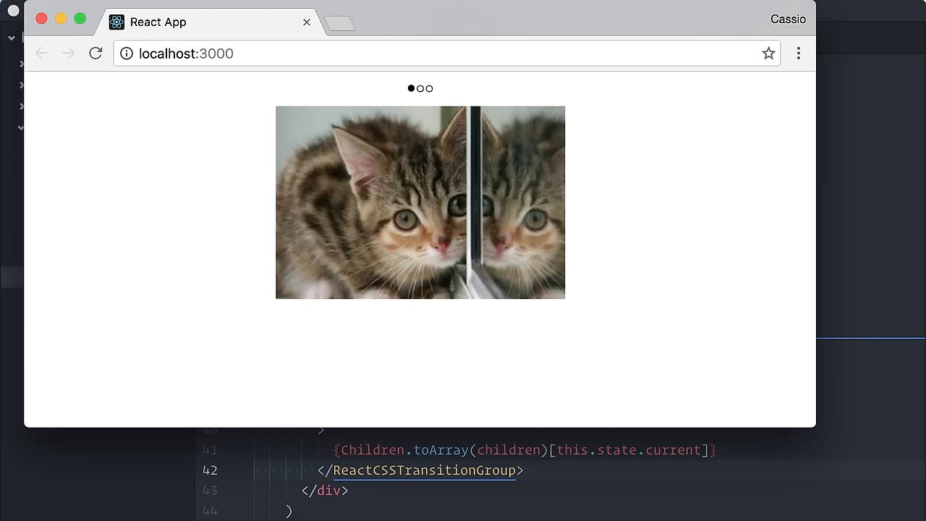
mouse_move(733, 364)
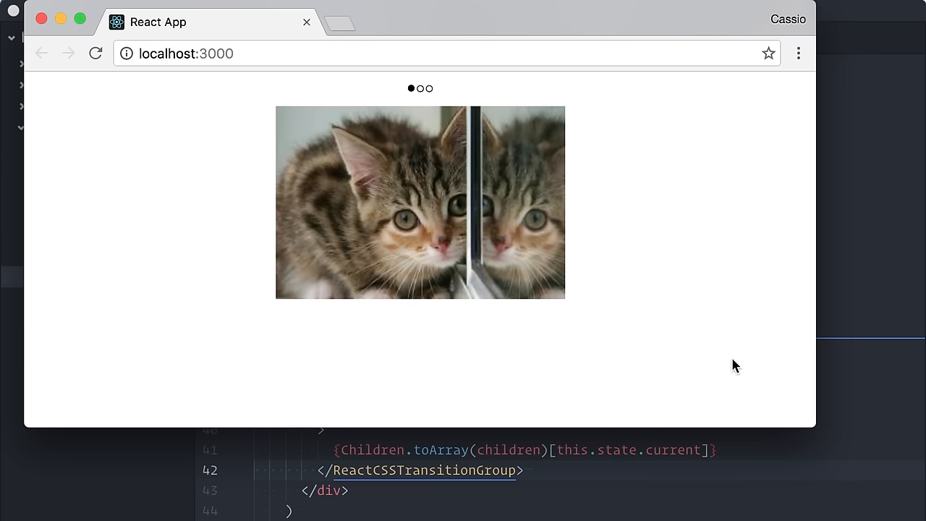